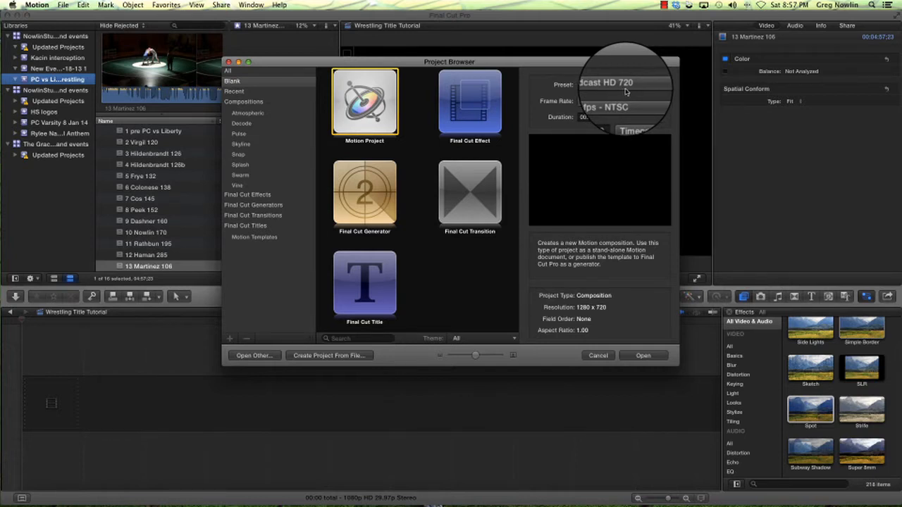
Create a new Final Cut Title project at Broadcast HD 720 and 60 fps
click(657, 101)
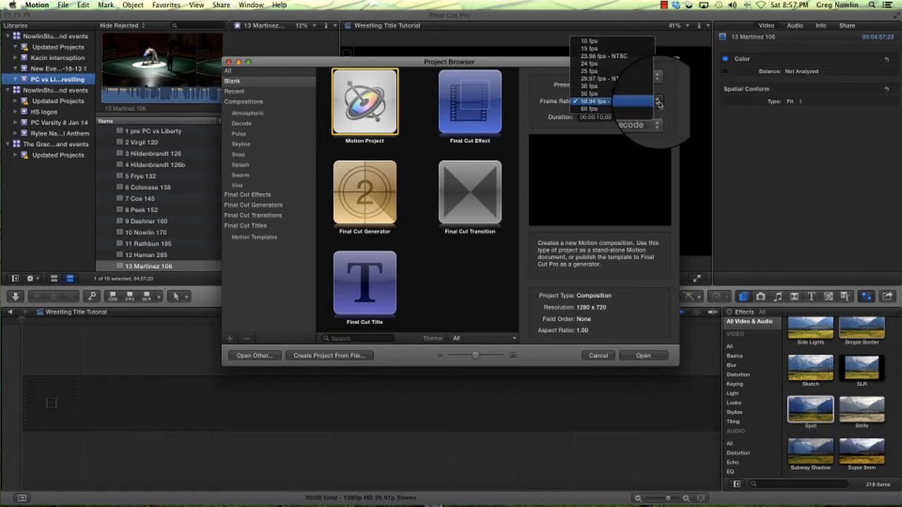
click(594, 101)
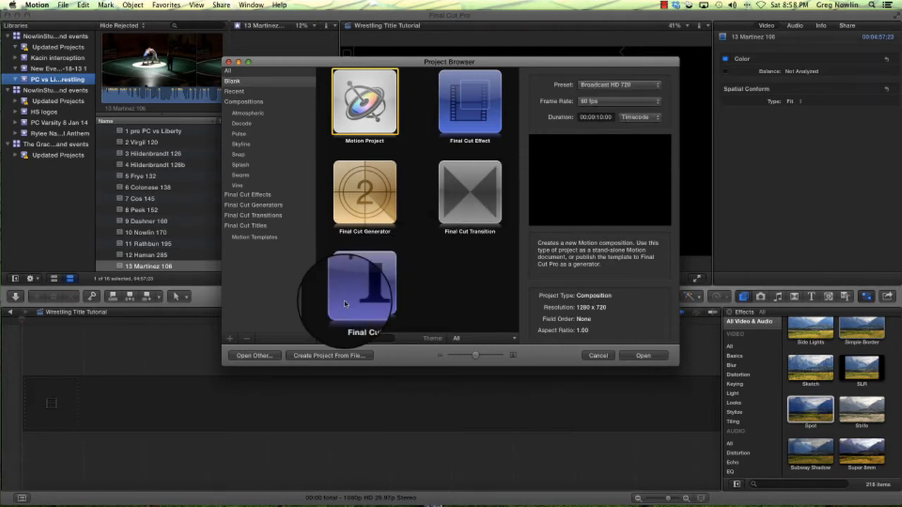
click(362, 289)
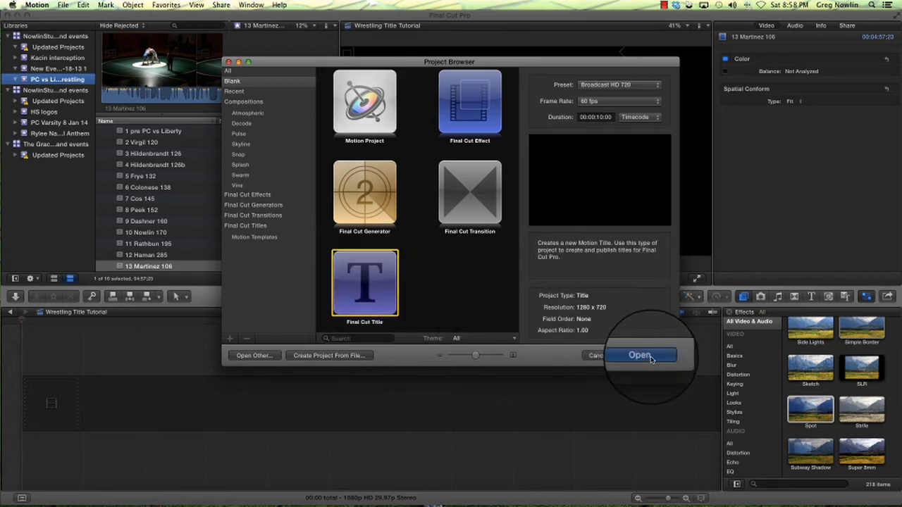
click(640, 355)
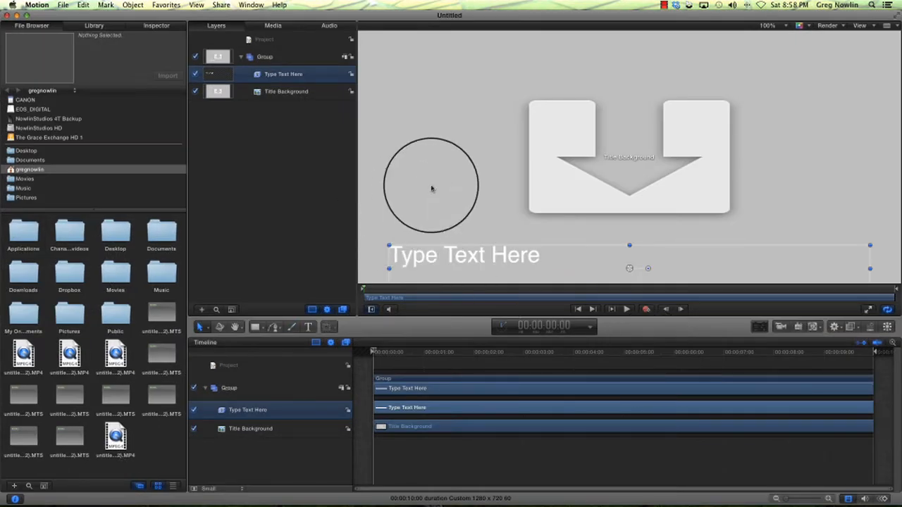
Delete the Title Background layer and select the placeholder text layer for removal
click(287, 90)
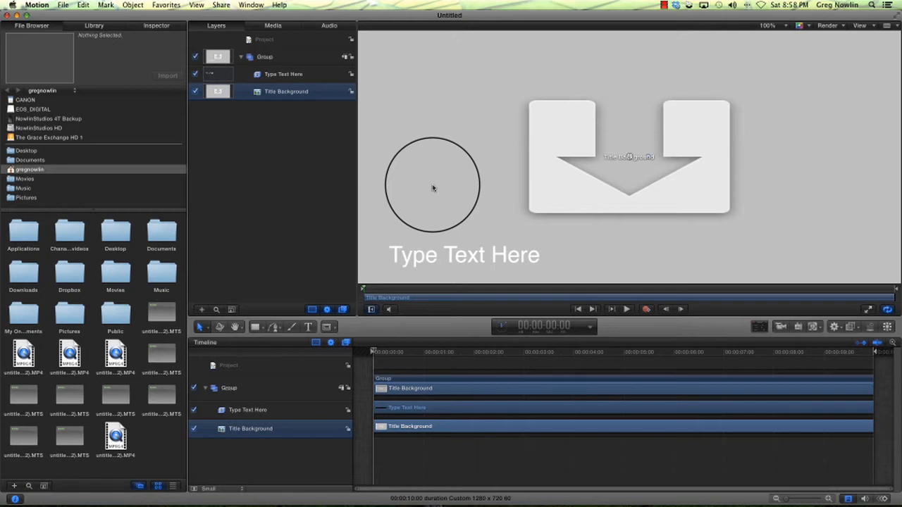
key(delete)
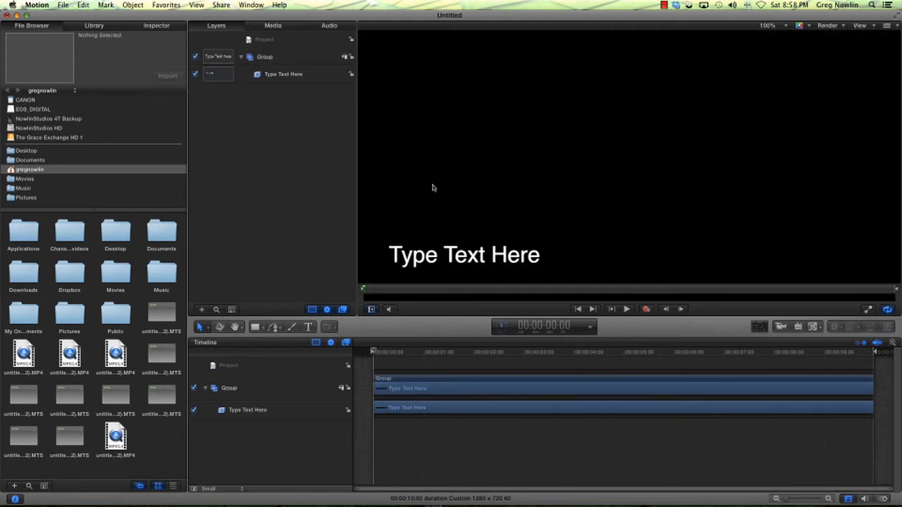
click(283, 74)
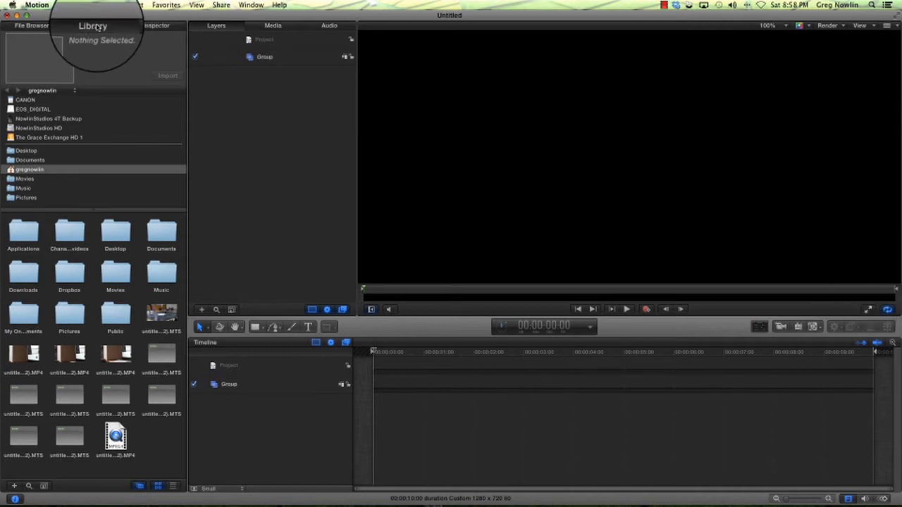
Add a Rounded Rectangle from the Library's Shapes category to the project
click(92, 26)
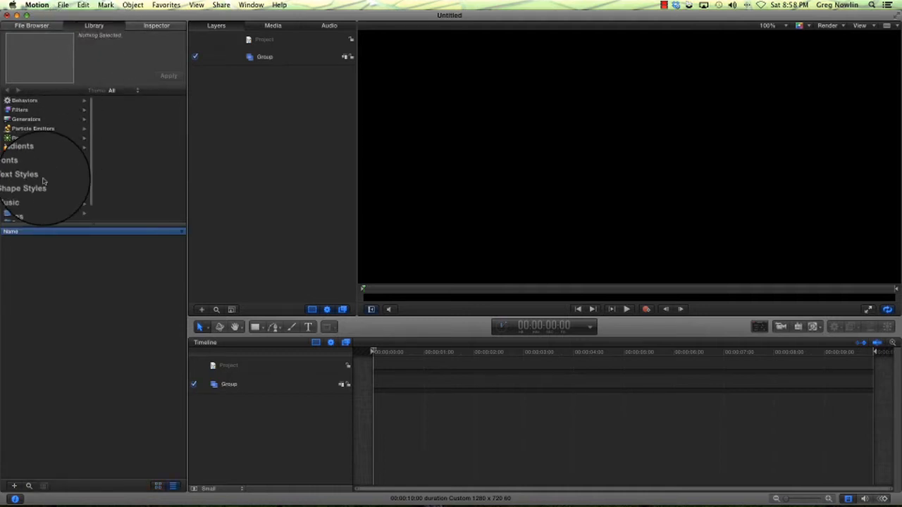
scroll(down, 3)
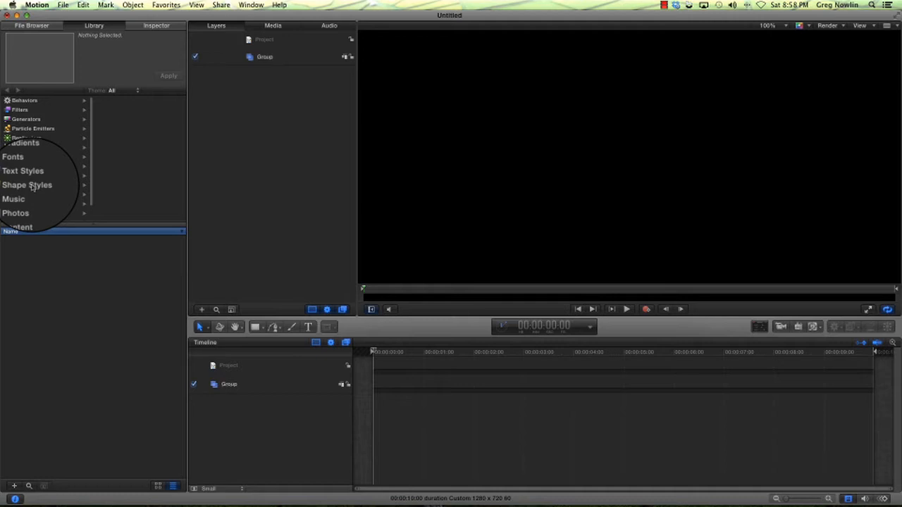
click(17, 148)
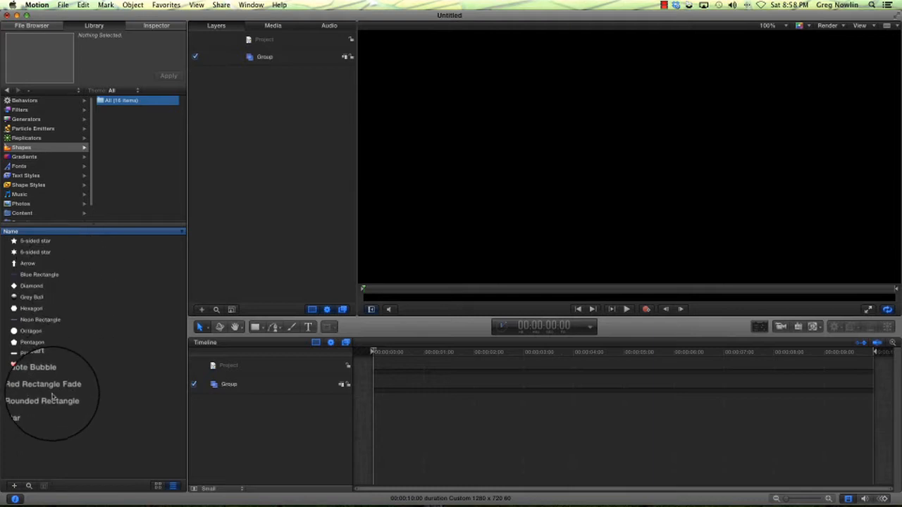
click(43, 399)
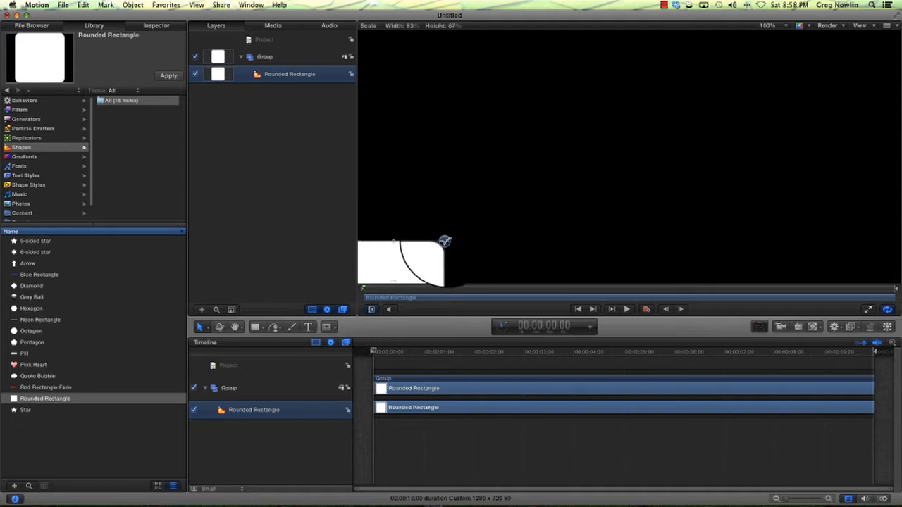
Shrink the rounded rectangle to about half size at the lower-left corner
drag(444, 242, 405, 255)
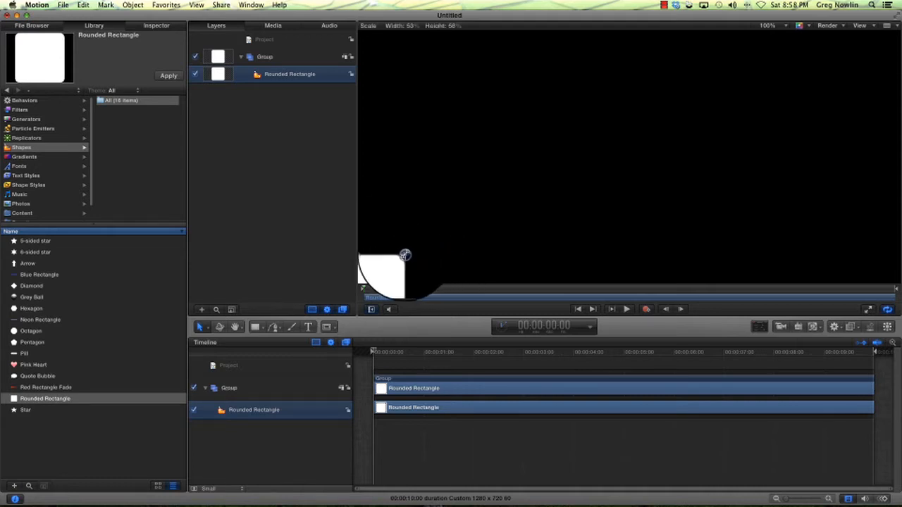
drag(405, 255, 402, 255)
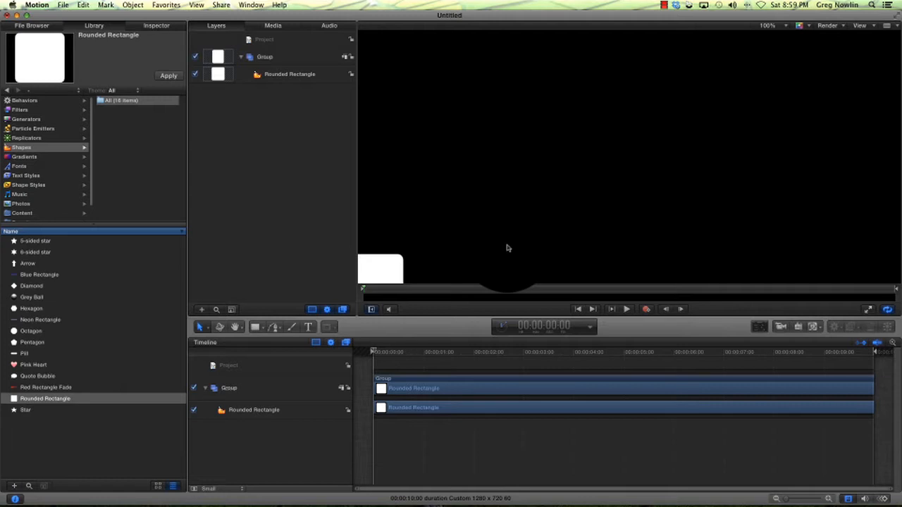
mouse_move(477, 252)
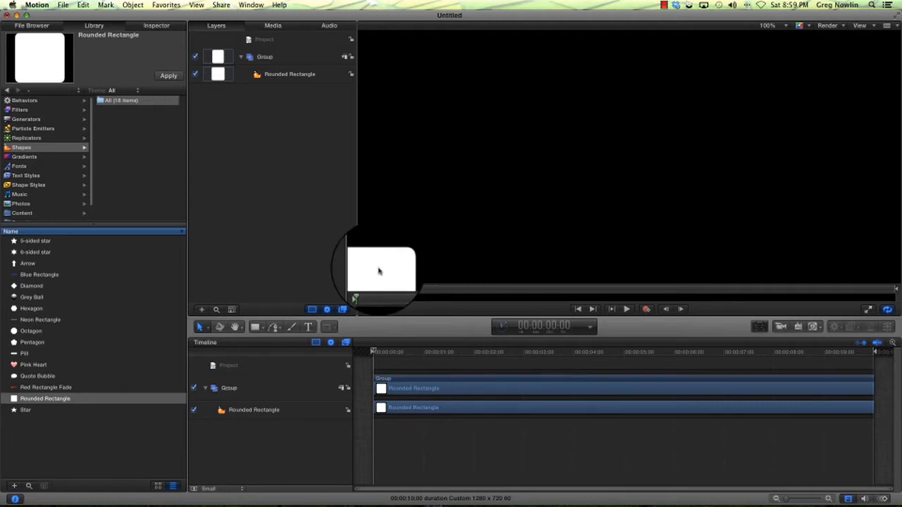
click(289, 74)
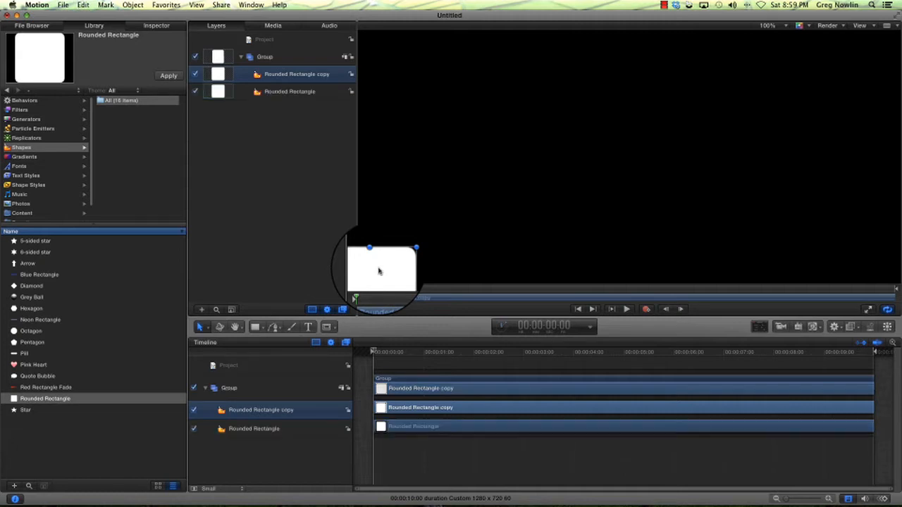
Move the duplicate rectangle to the lower-right corner and view the canvas at 50%
drag(381, 272, 596, 271)
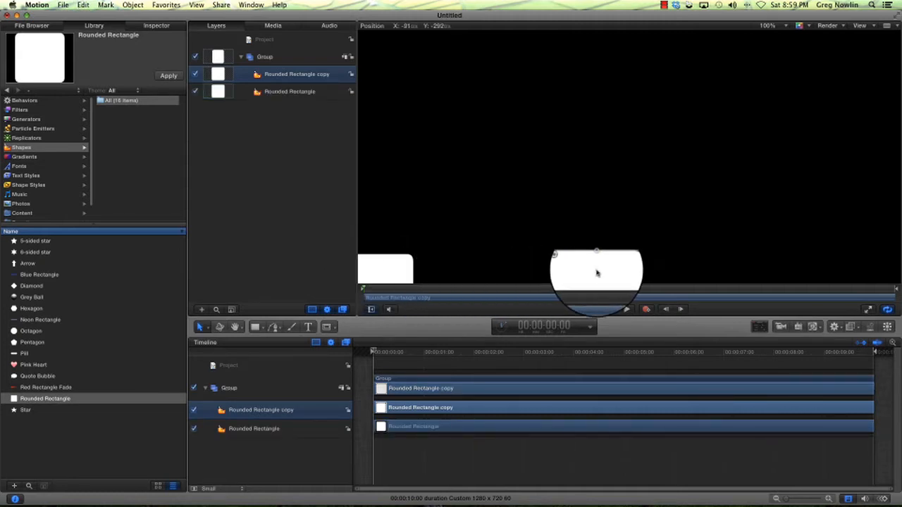
drag(597, 274, 864, 273)
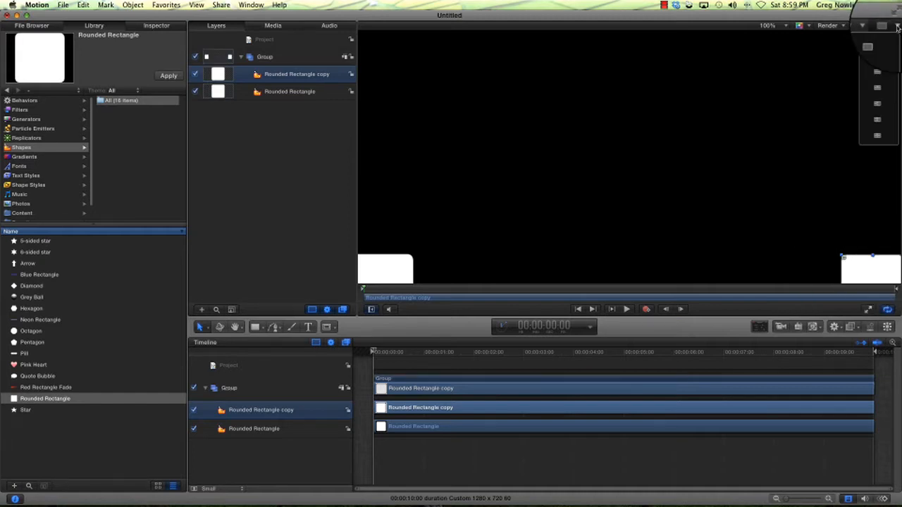
click(854, 25)
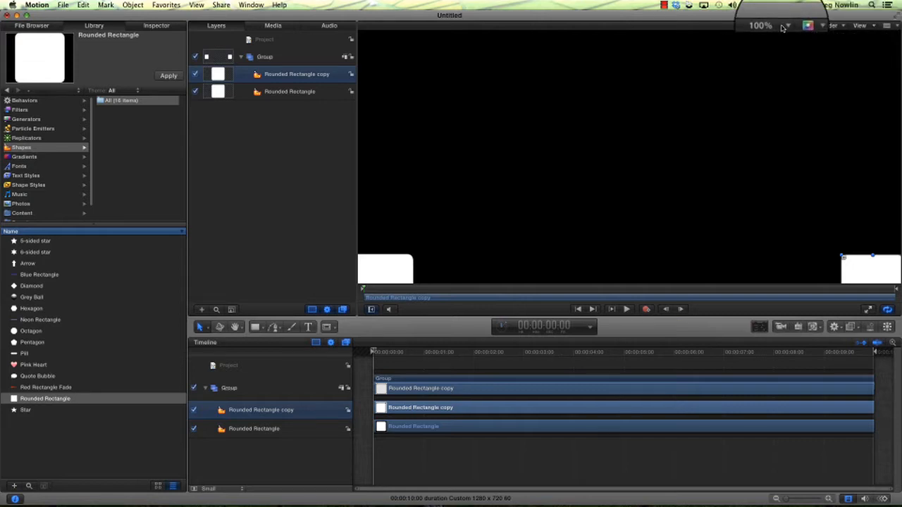
click(784, 26)
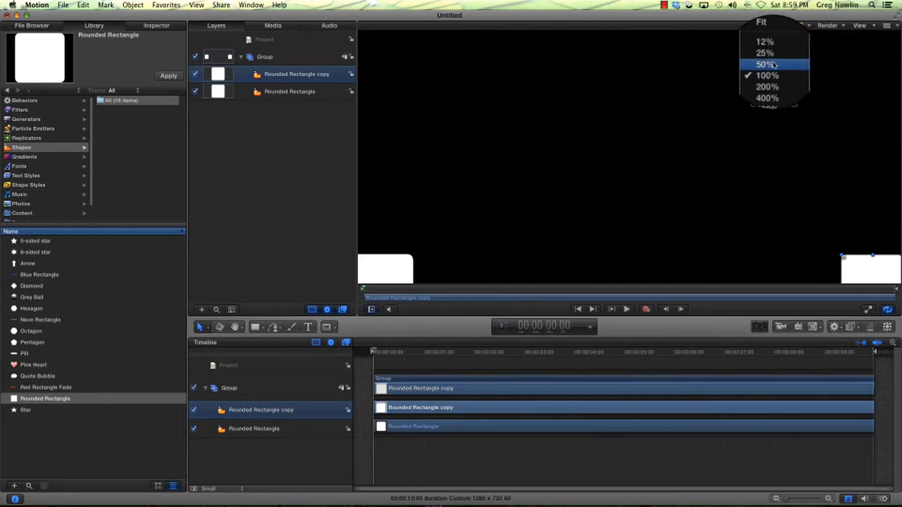
click(765, 64)
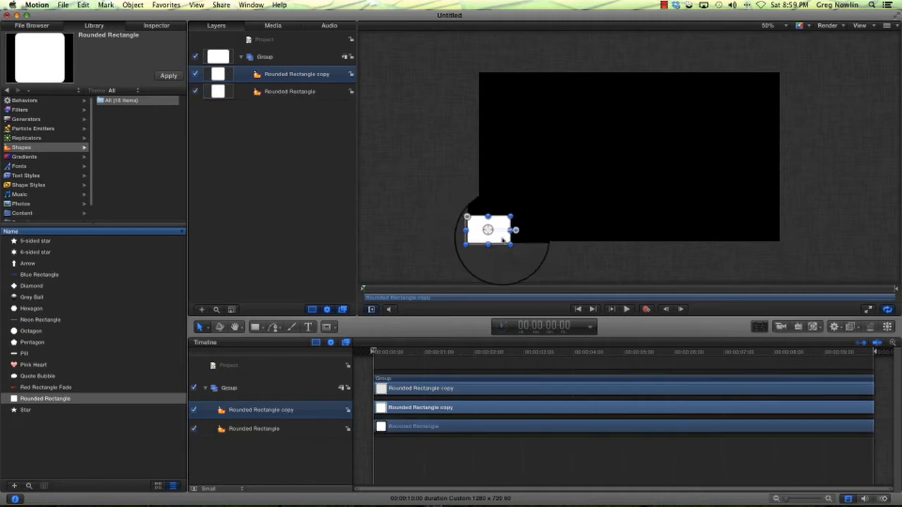
Align the rectangles into the bottom corners and deselect them
drag(488, 230, 761, 233)
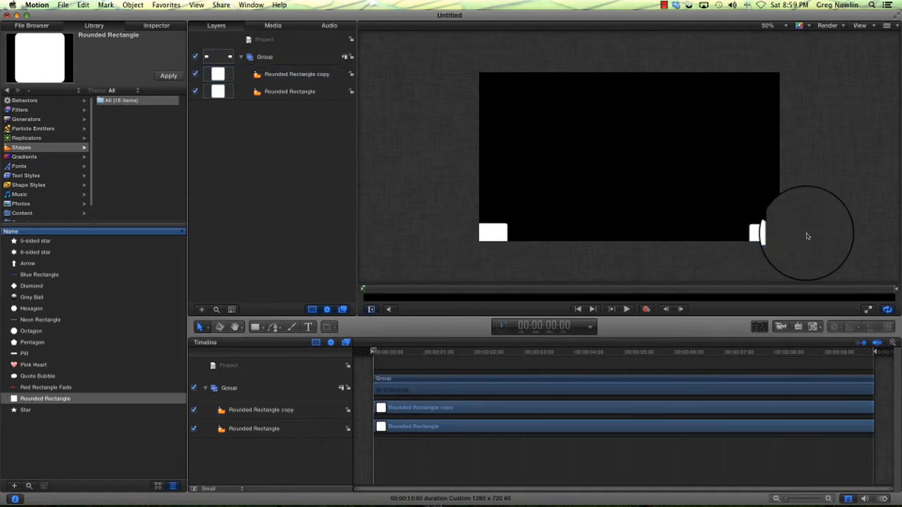
click(381, 351)
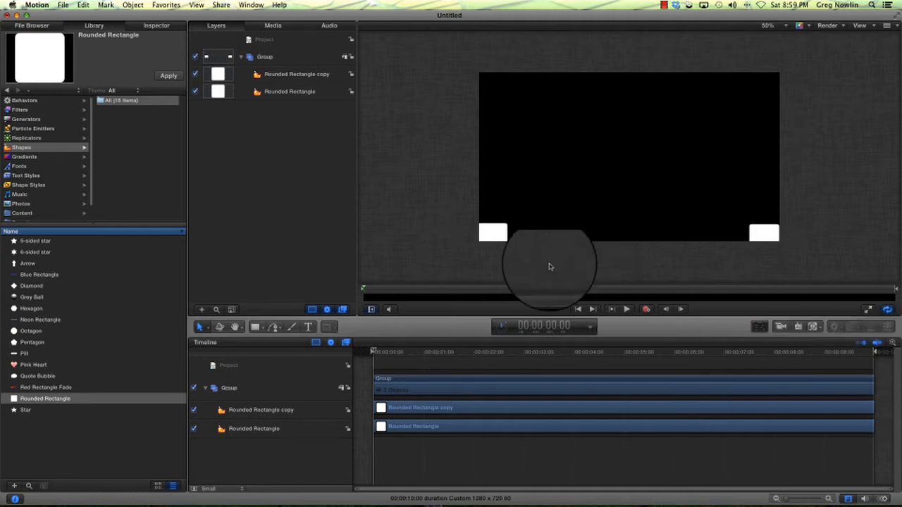
click(290, 91)
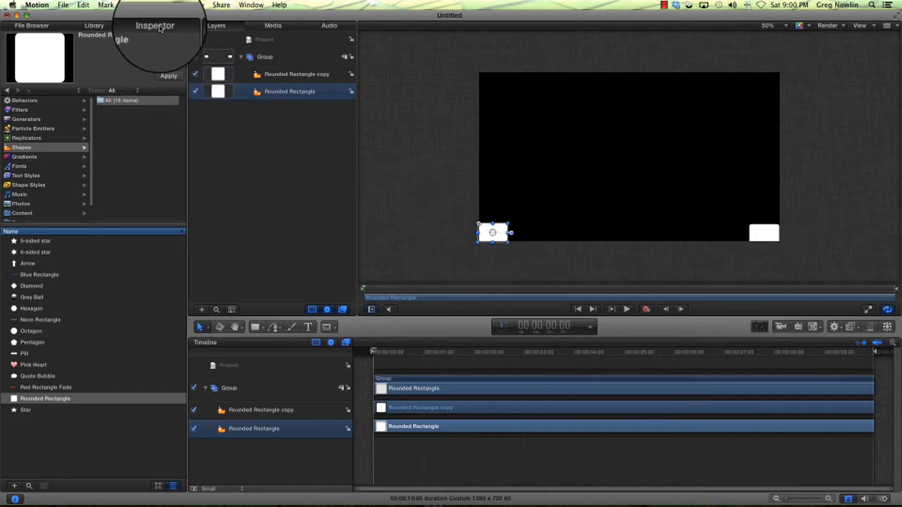
Fill the left rectangle red and the right rectangle green in the Inspector's Shape Style
click(155, 25)
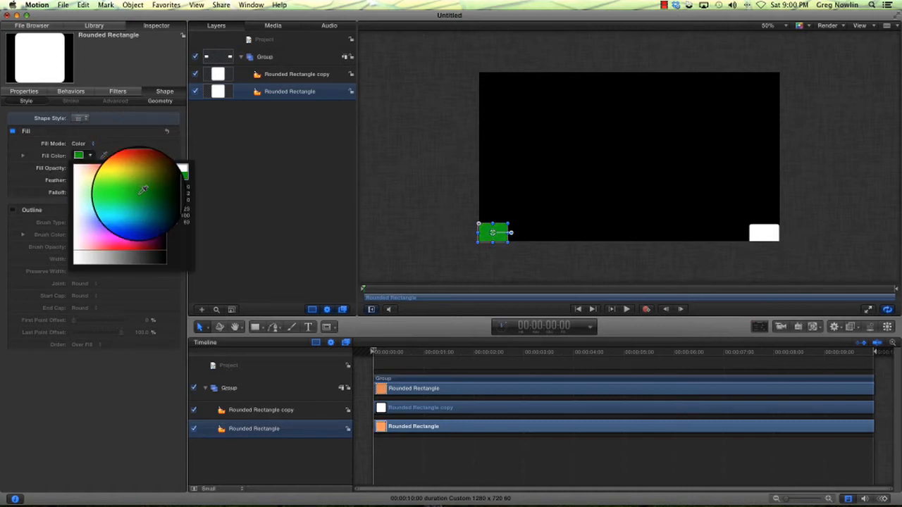
click(146, 166)
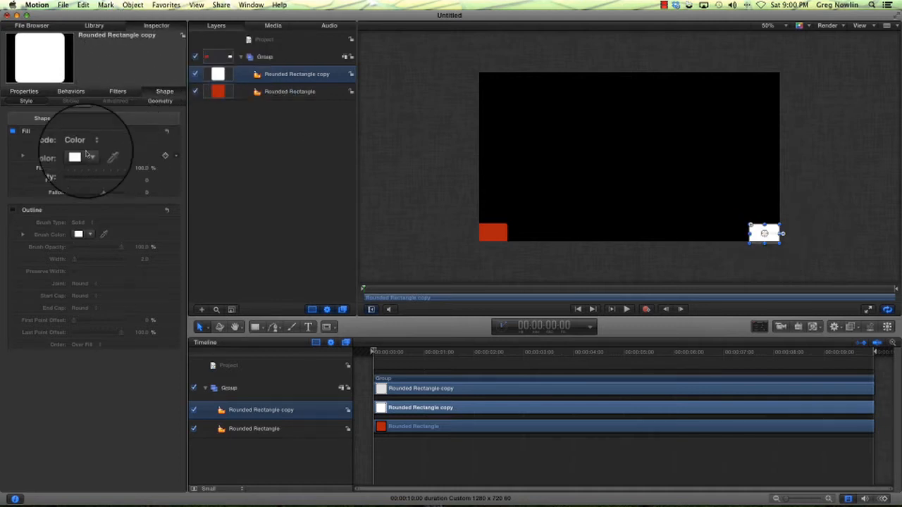
click(90, 155)
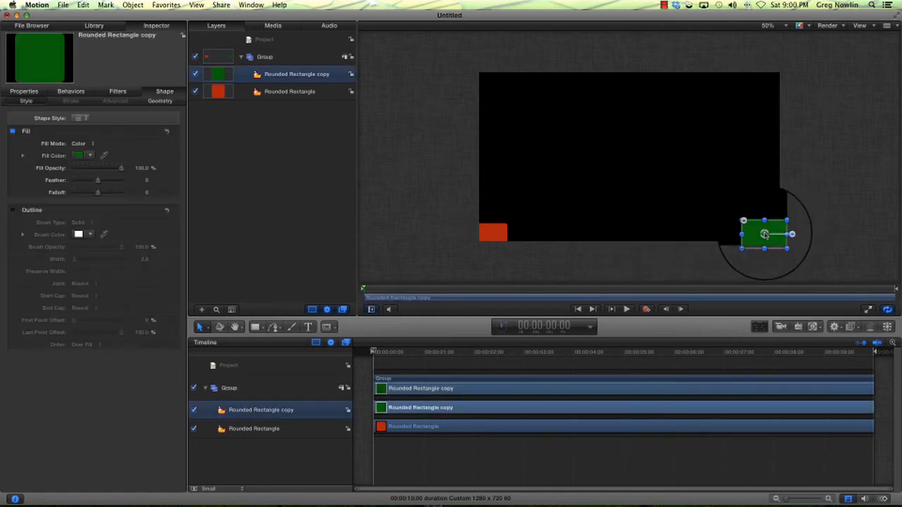
click(821, 229)
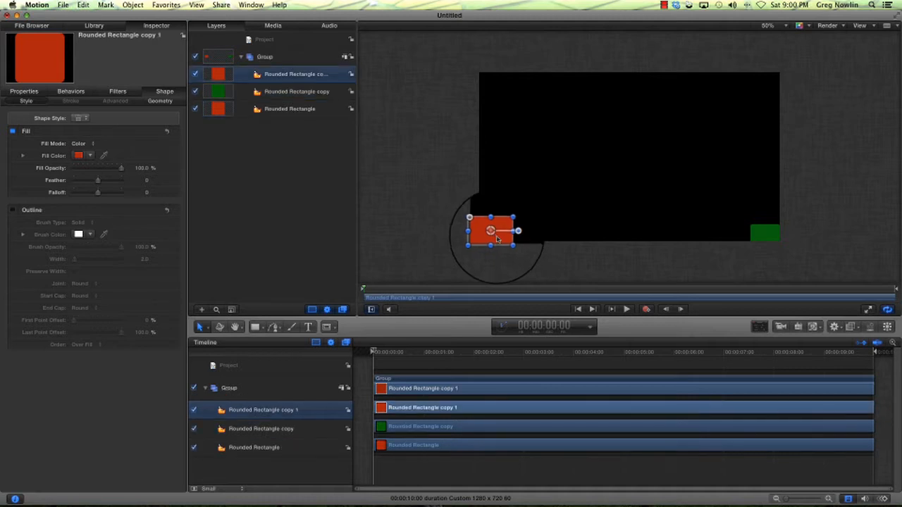
Move the duplicate rectangle to the top of frame and shrink it into a small tab
drag(493, 232, 622, 75)
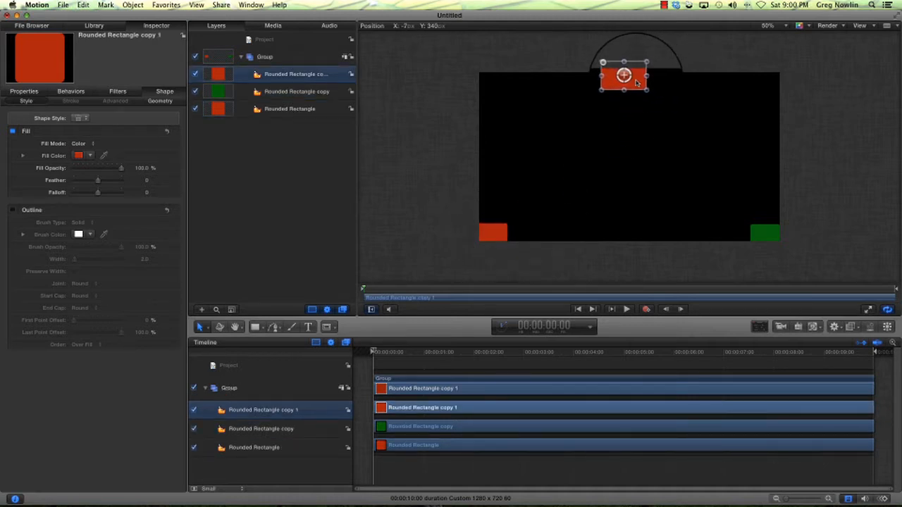
drag(647, 83, 648, 90)
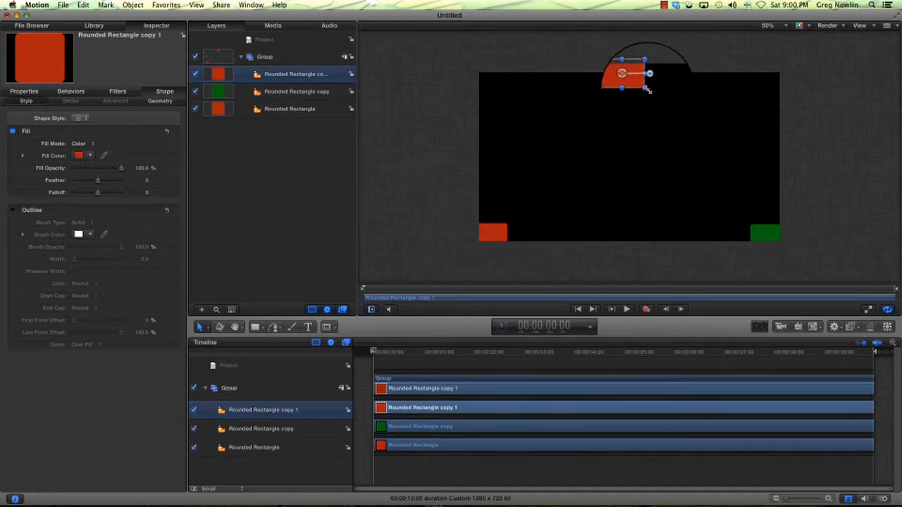
drag(627, 79, 626, 76)
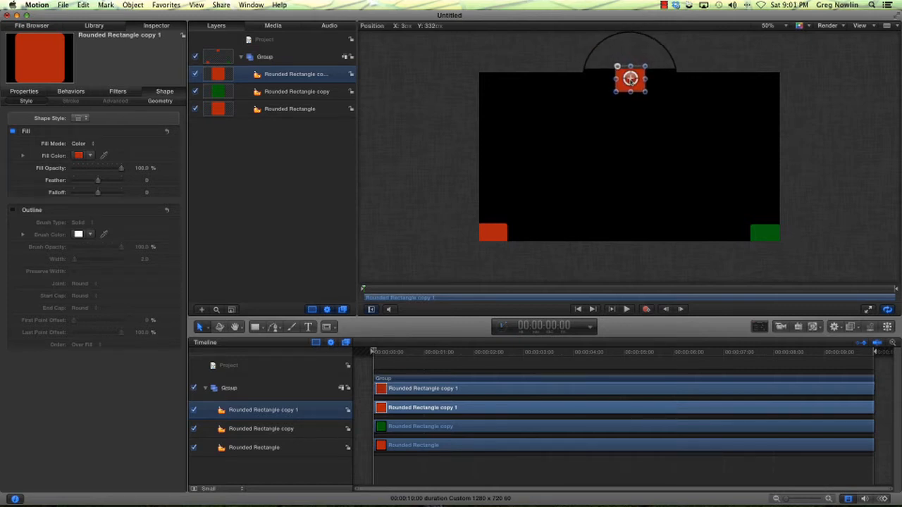
Turn on the grid overlay and centre the top rectangle along the top edge
click(196, 5)
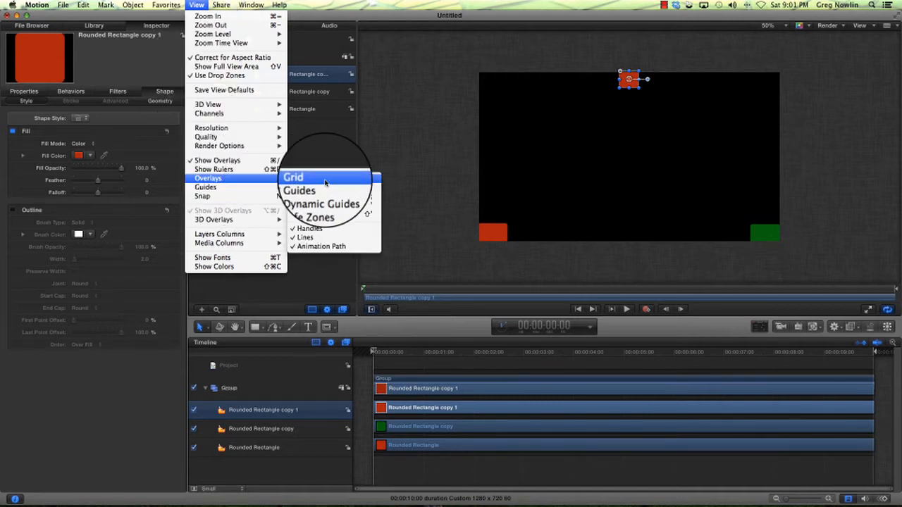
click(293, 177)
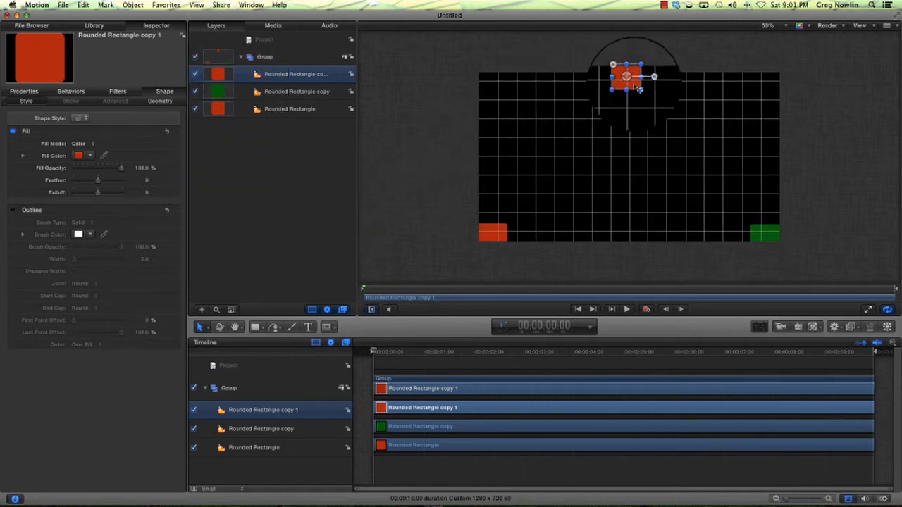
drag(628, 79, 629, 77)
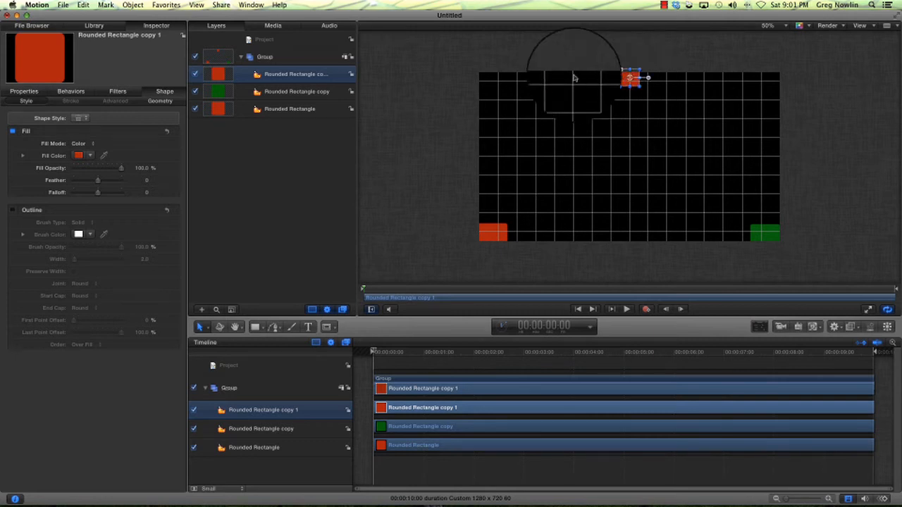
click(90, 155)
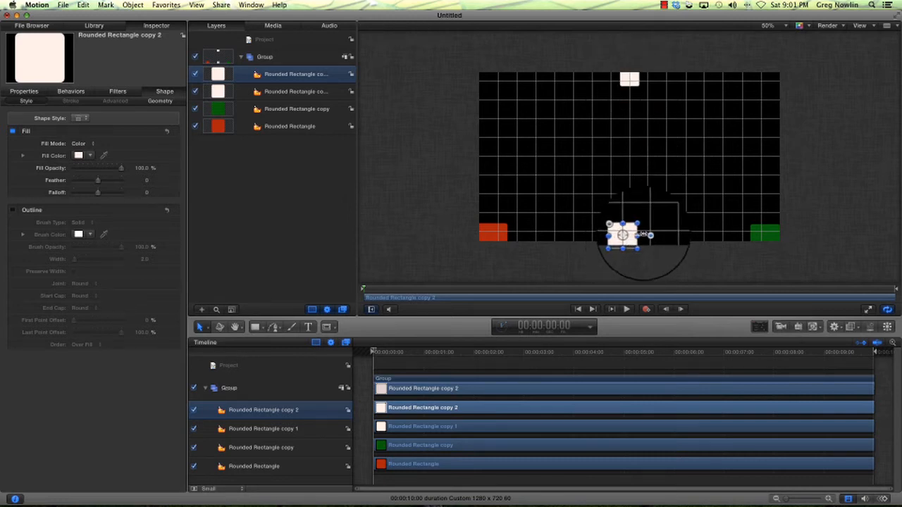
Place the white copy at bottom centre and widen it beyond the top rectangle
drag(620, 235, 640, 236)
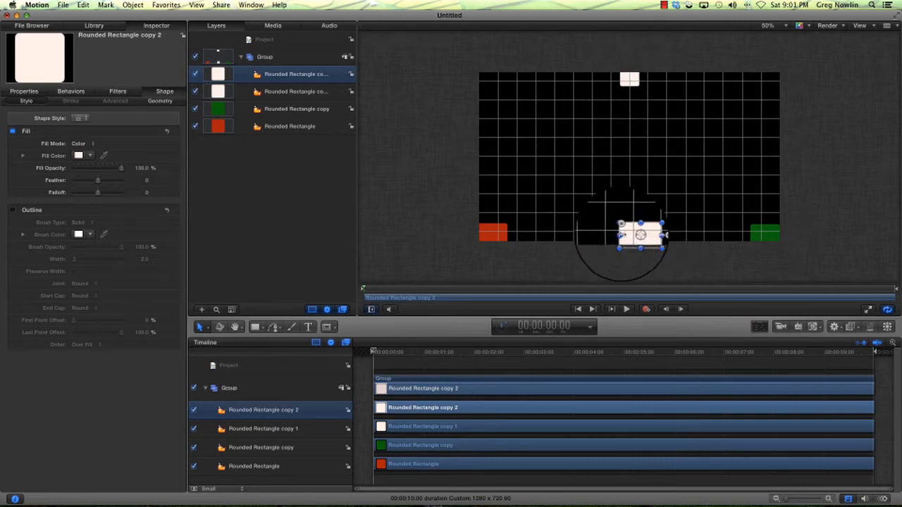
drag(662, 235, 641, 246)
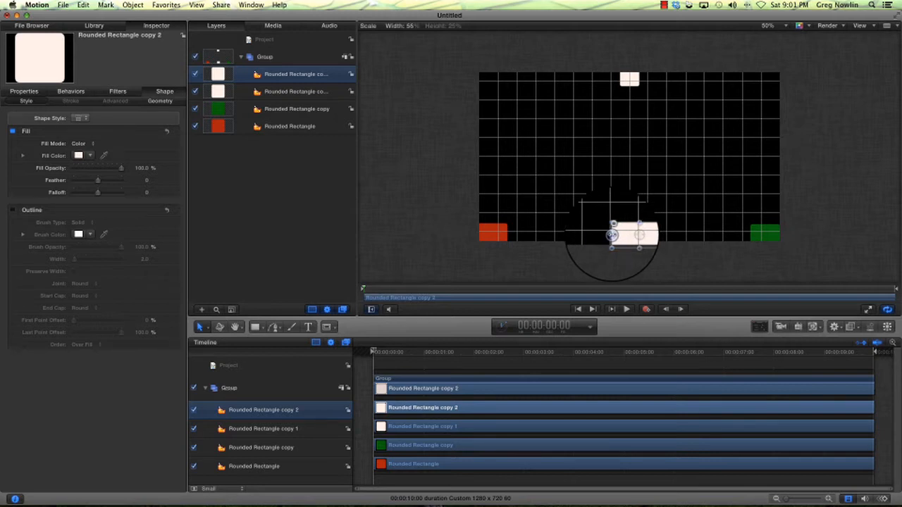
click(826, 204)
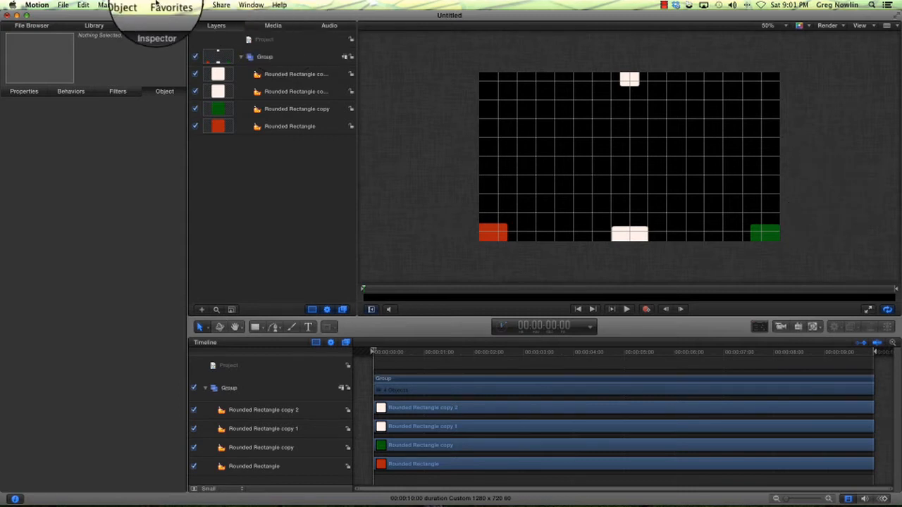
Hide the grid overlay via View > Overlays
click(195, 5)
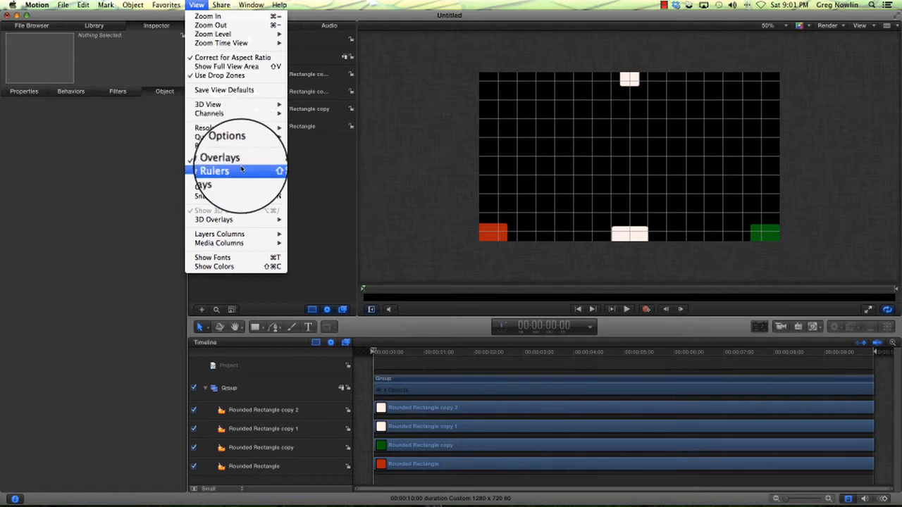
click(213, 171)
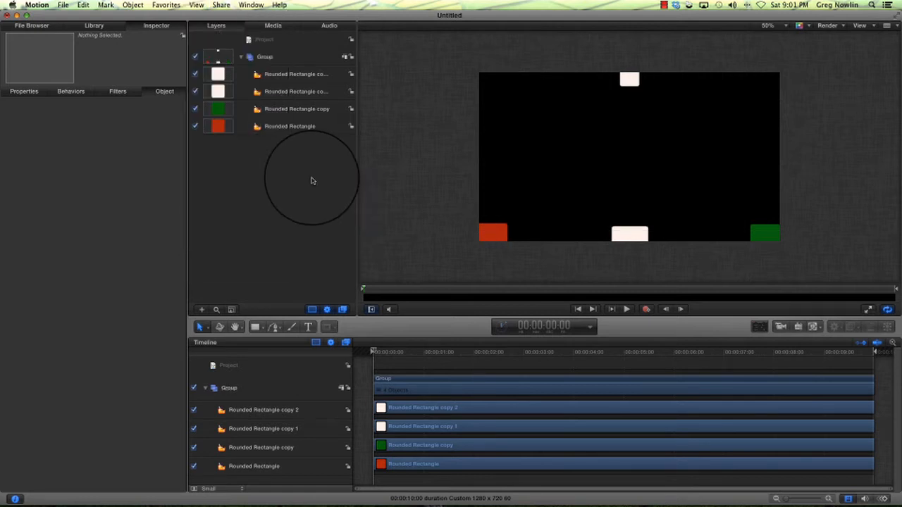
mouse_move(324, 237)
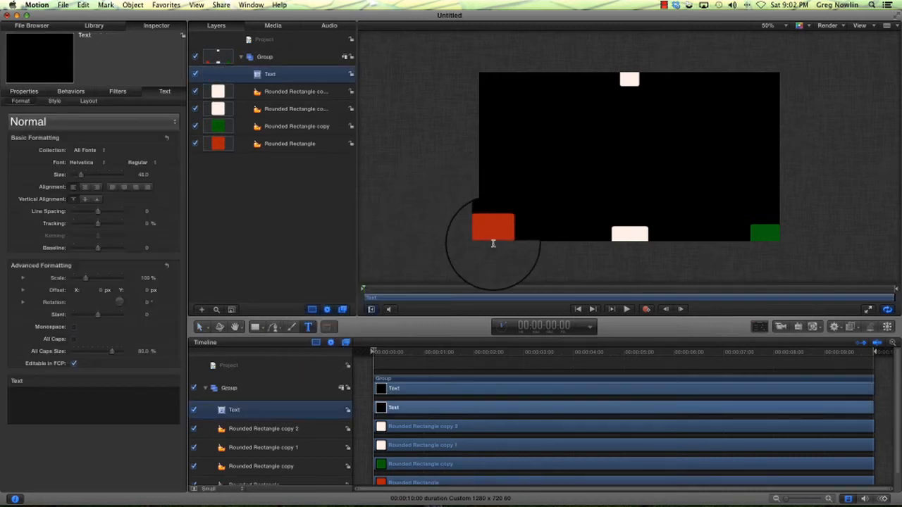
Add a 0 text layer on the red rectangle and edit the bottom-centre copy to read 106
click(486, 226)
text(0)
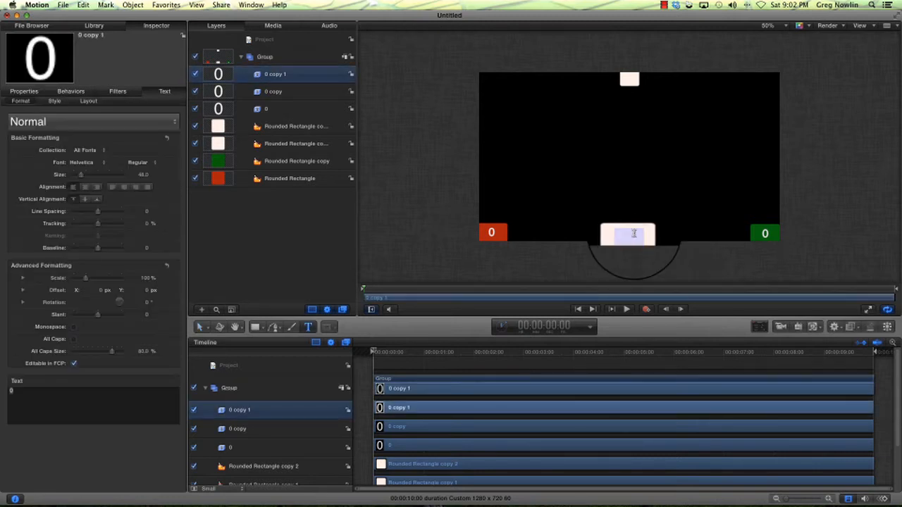
text(1)
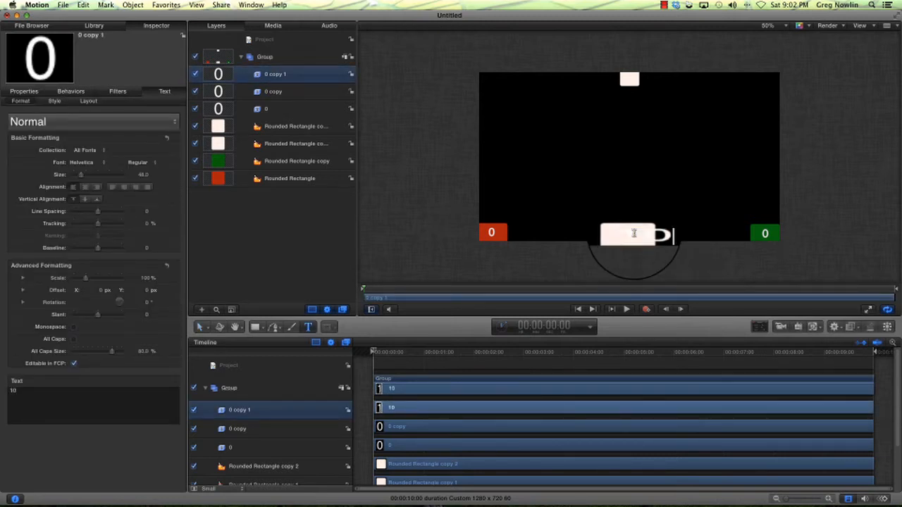
text(6)
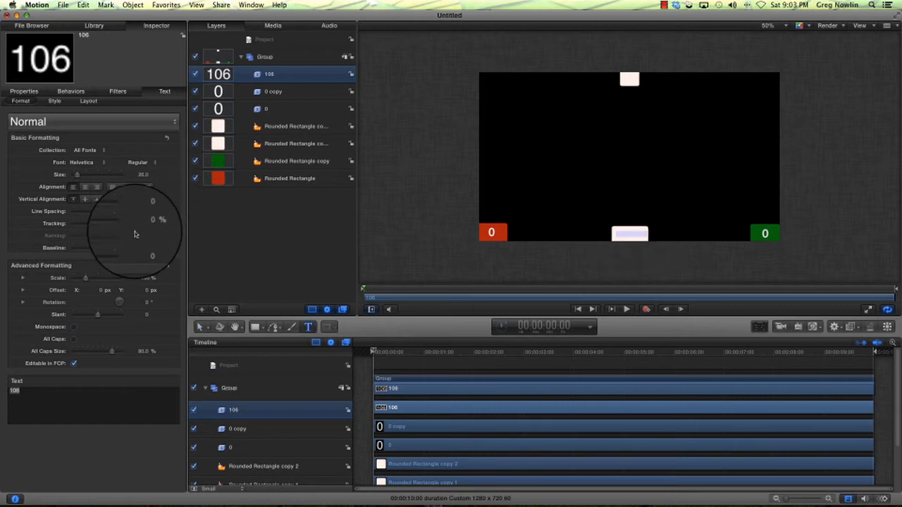
mouse_move(118, 210)
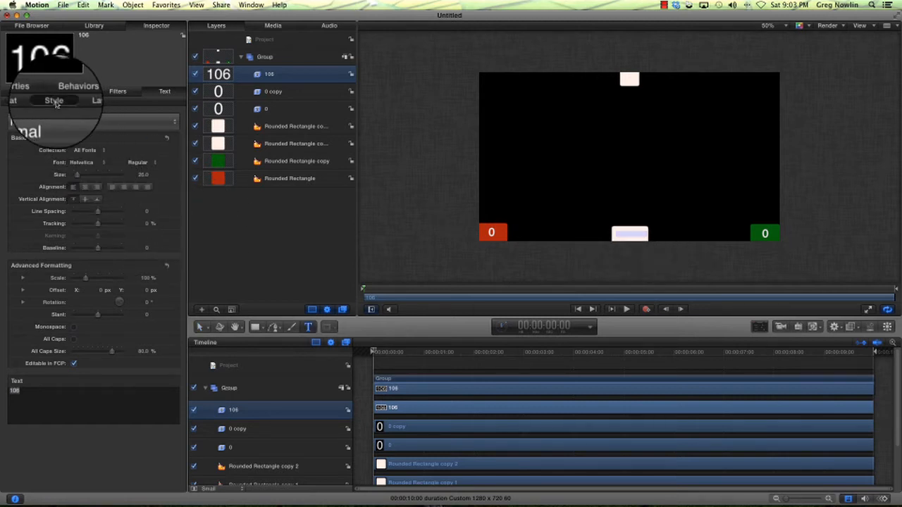
Style the 106 text dark at size 20 and select it for duplication
click(89, 161)
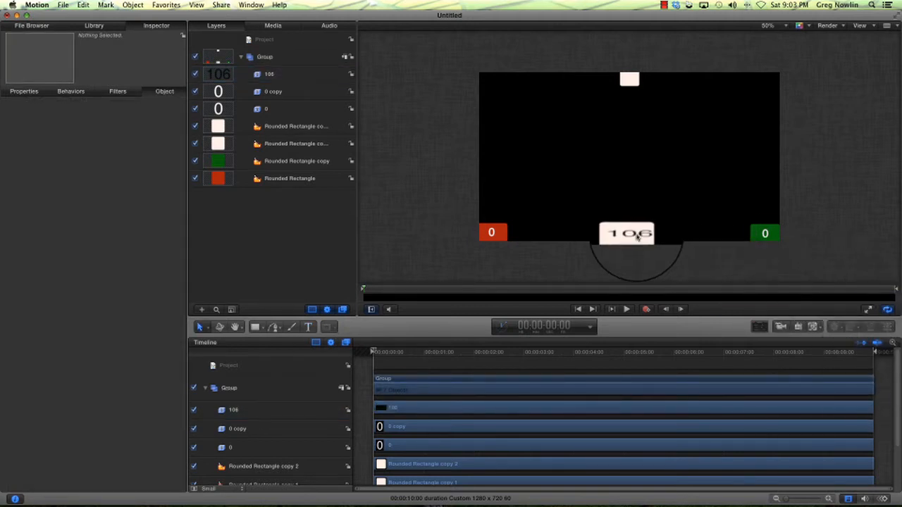
click(270, 74)
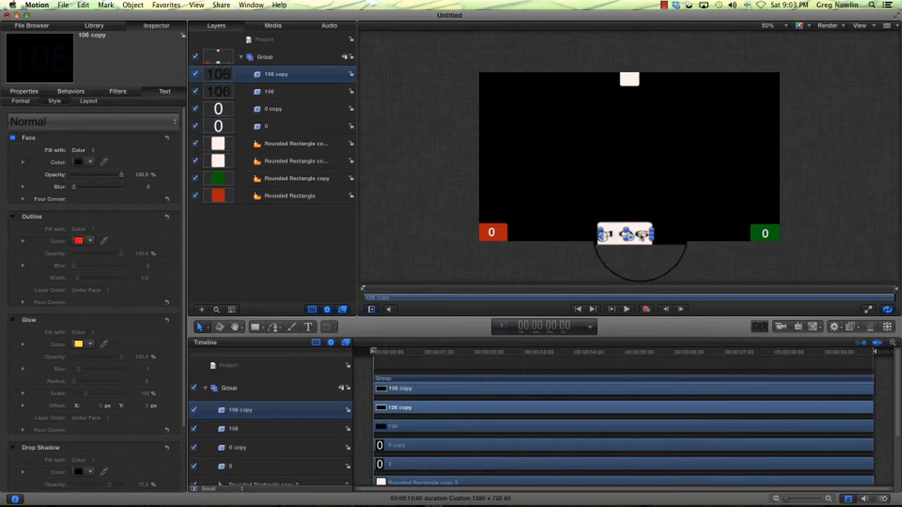
Move the duplicated 106 numeral up into the top white rounded rectangle
drag(625, 235, 626, 202)
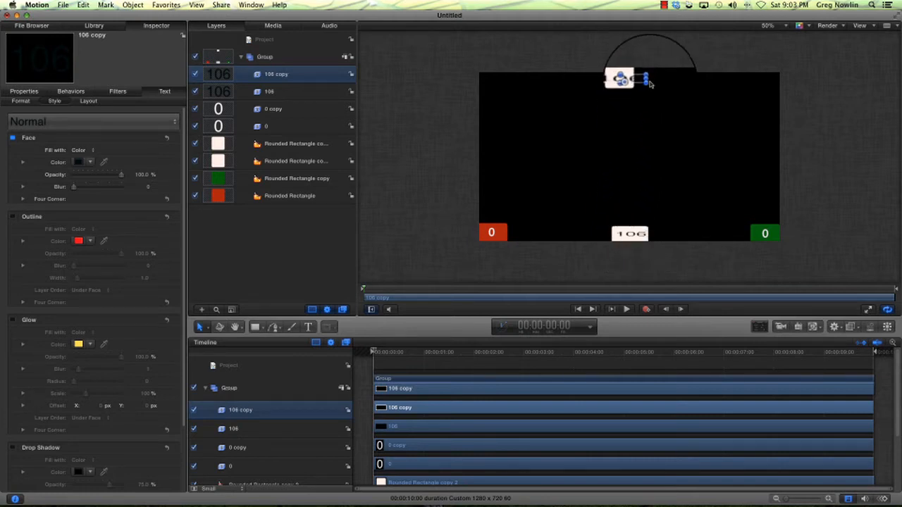
drag(646, 79, 628, 79)
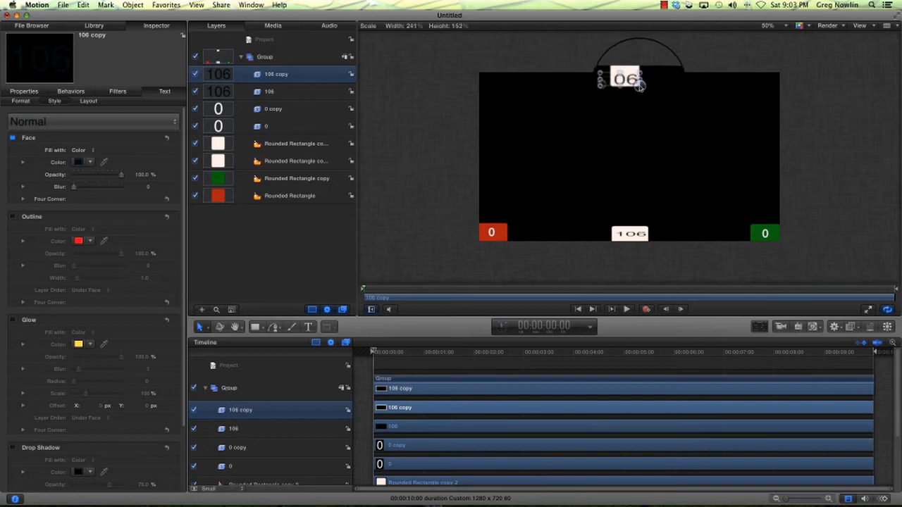
drag(642, 86, 619, 75)
text(1)
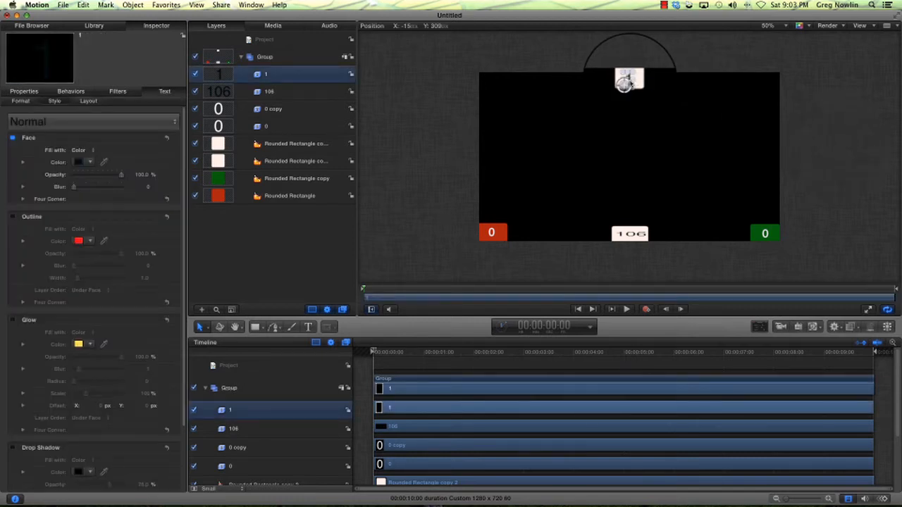
Make the copied numeral read 1 and start a new empty text layer
click(820, 109)
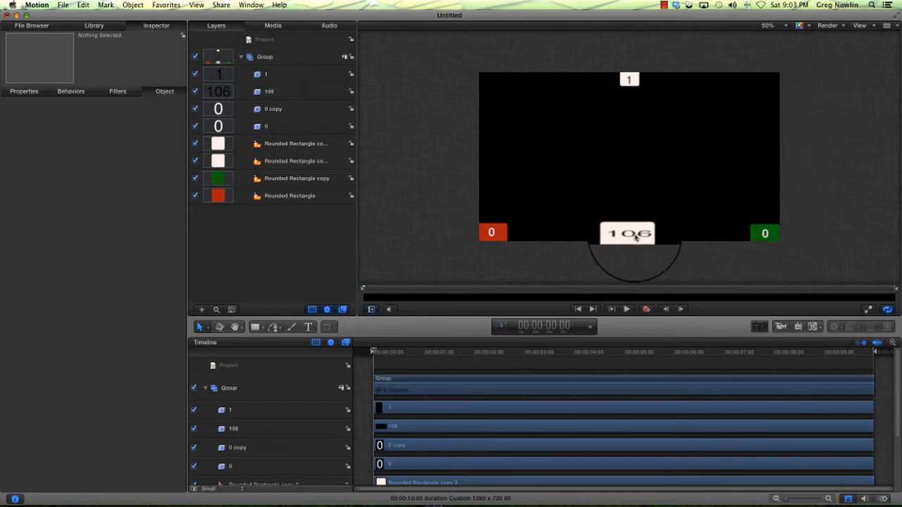
click(269, 91)
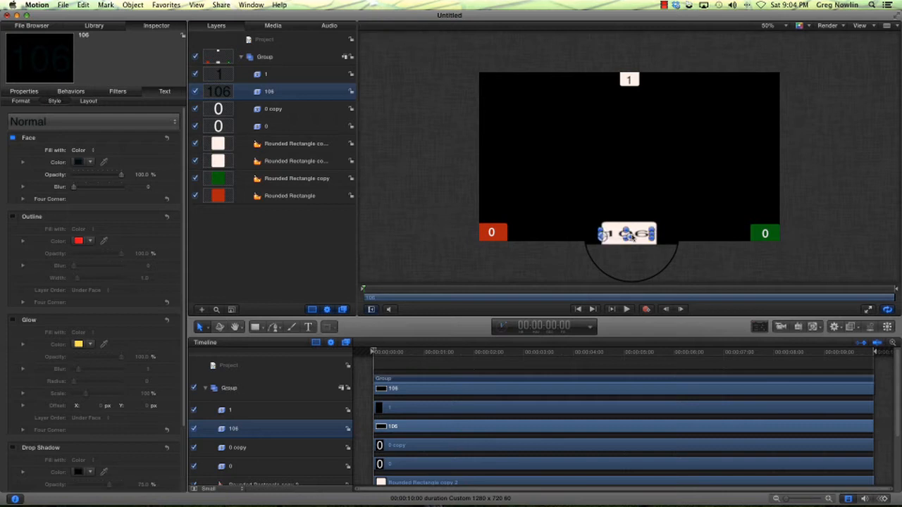
click(811, 224)
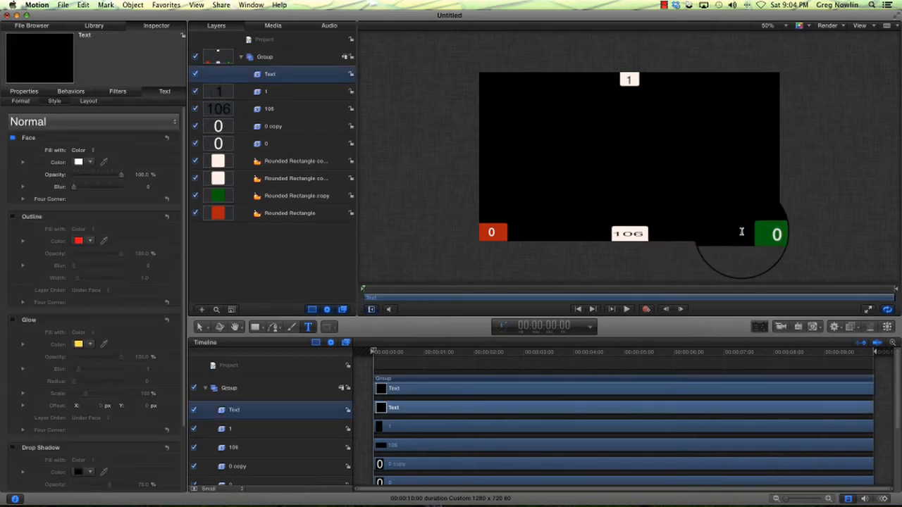
Add a white Last Name label left of the green score box and format it in the Inspector
text(Last Name)
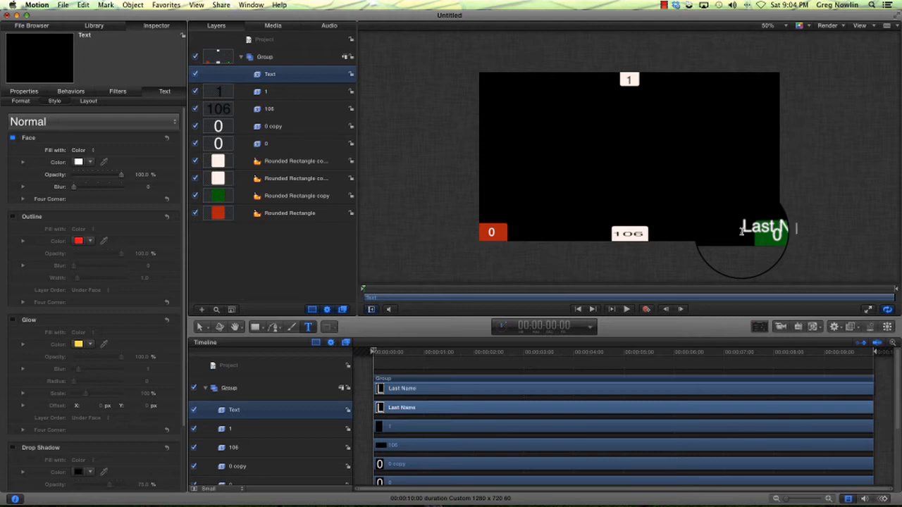
text(a)
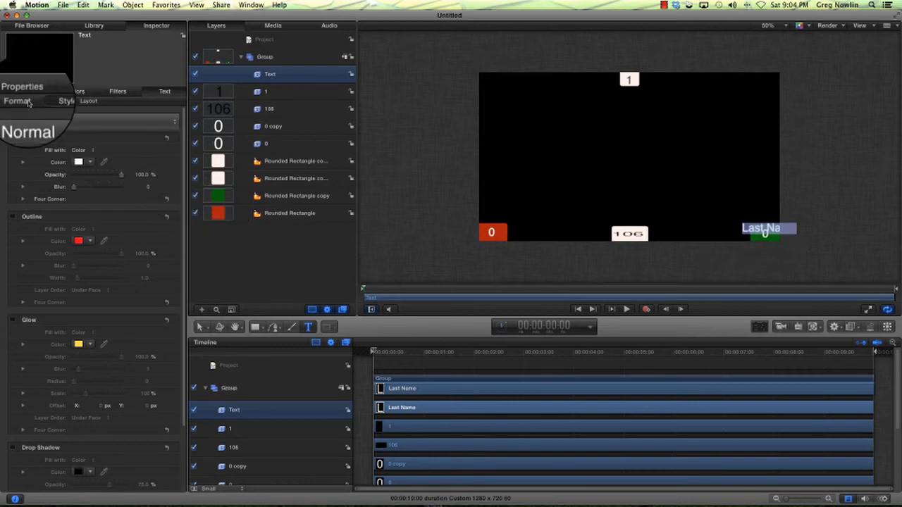
click(18, 100)
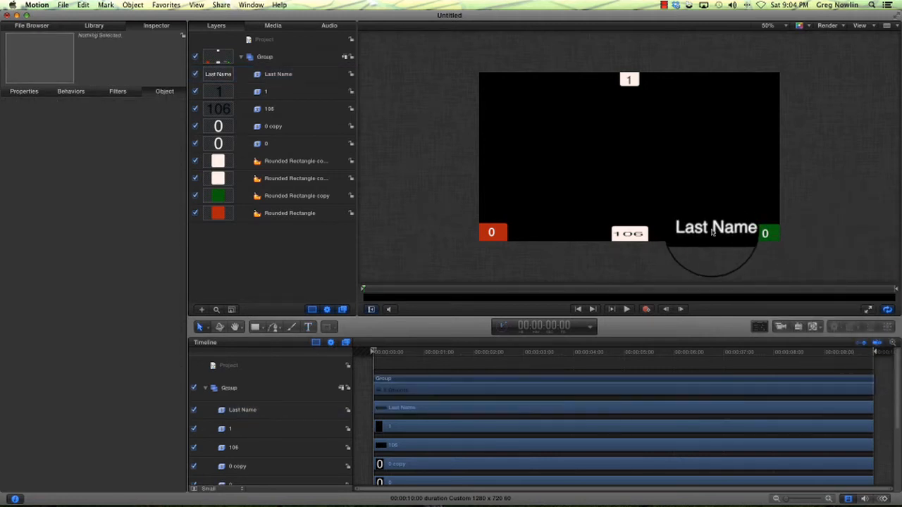
click(278, 74)
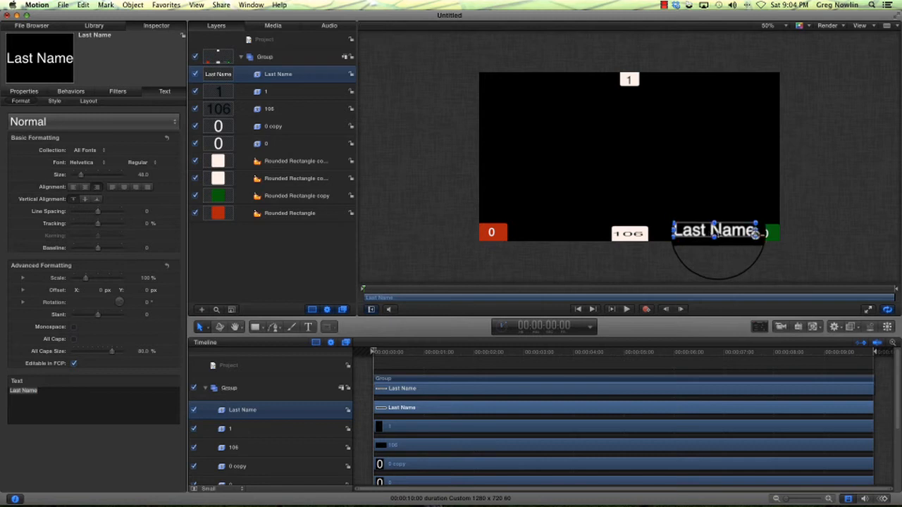
click(853, 237)
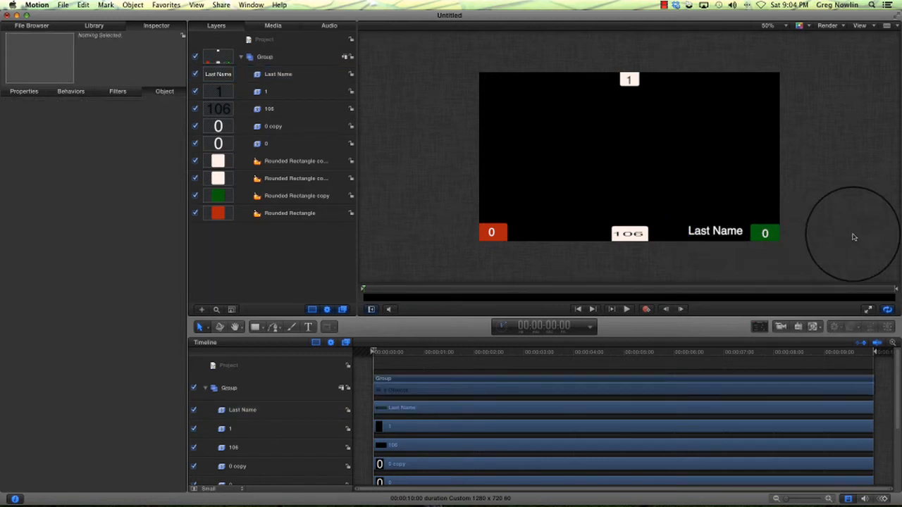
Duplicate the Last Name label and place the copy beside the red score box on the left
click(277, 74)
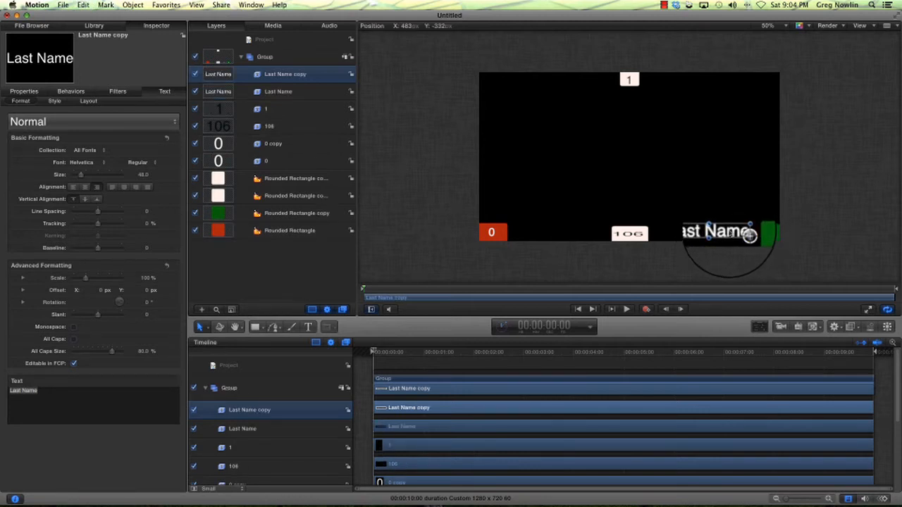
drag(716, 232, 539, 232)
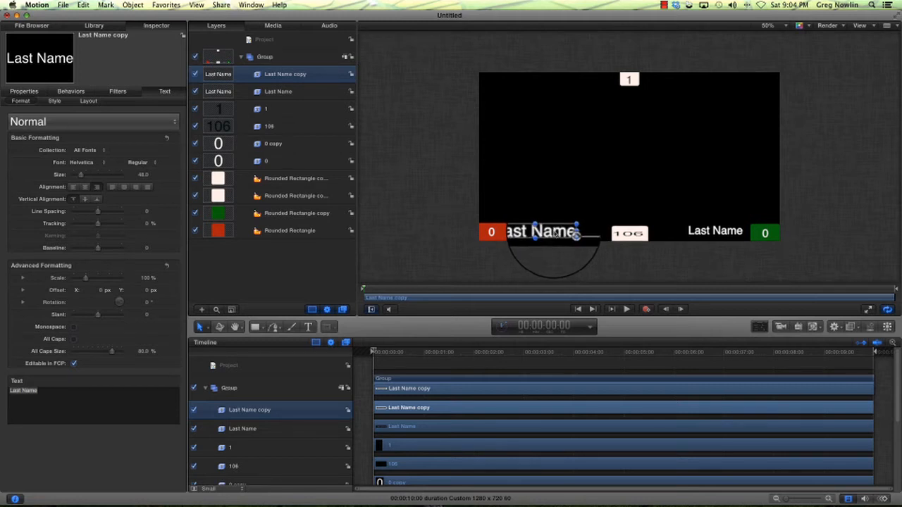
double_click(539, 232)
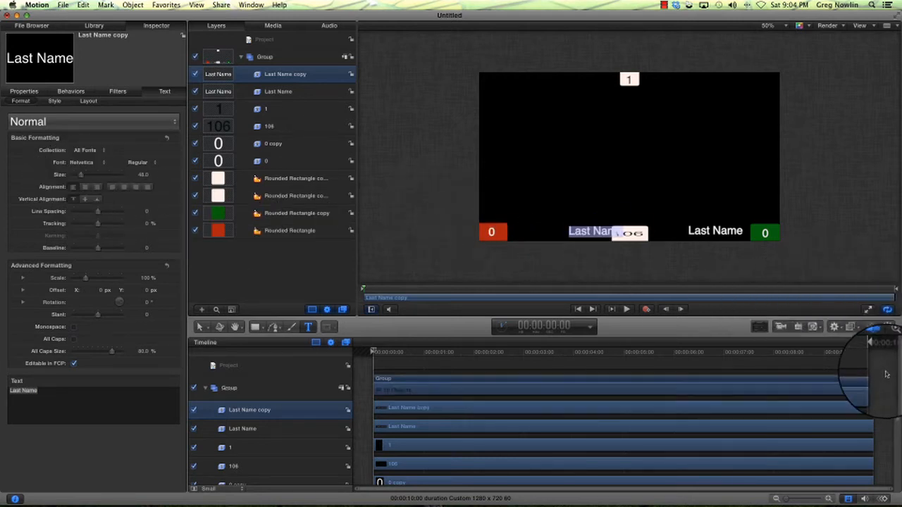
drag(592, 231, 553, 232)
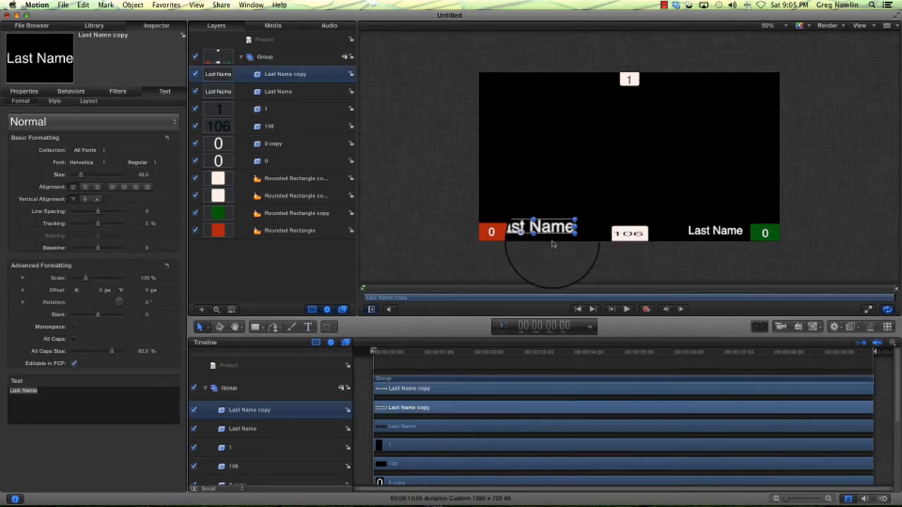
click(805, 88)
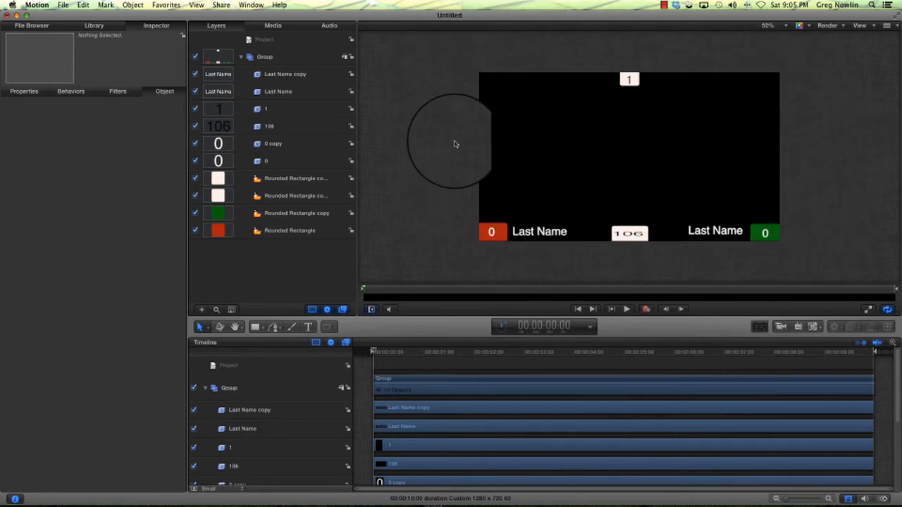
click(63, 5)
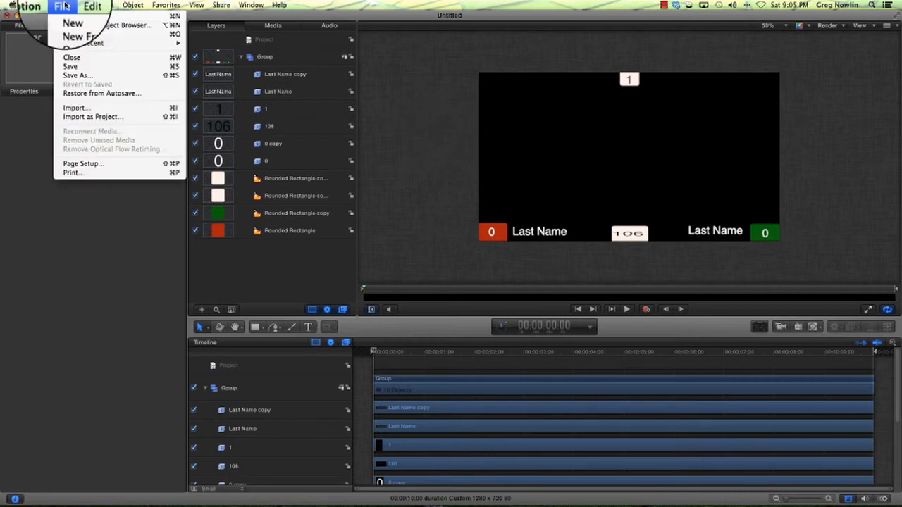
mouse_move(78, 76)
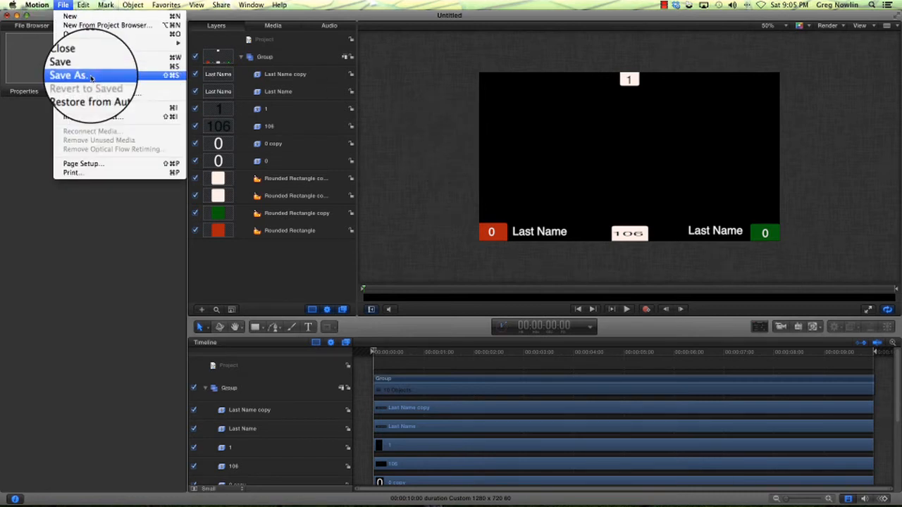
Publish the overlay as a Final Cut Pro title template named Wrestling Overlay
click(70, 75)
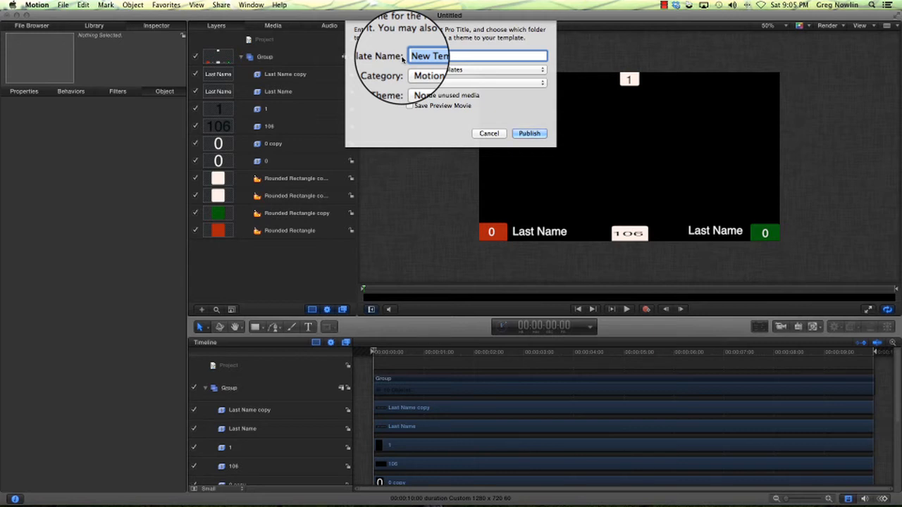
text(Wrestling)
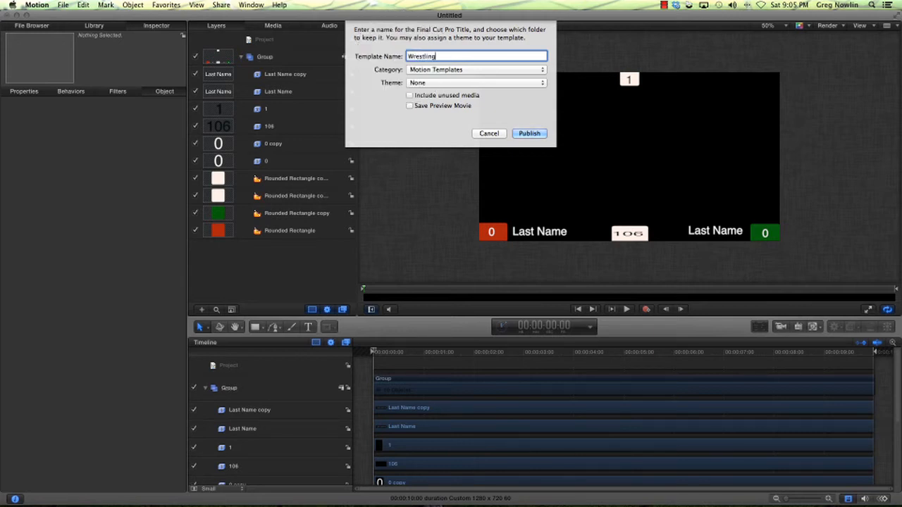
text(Overlay)
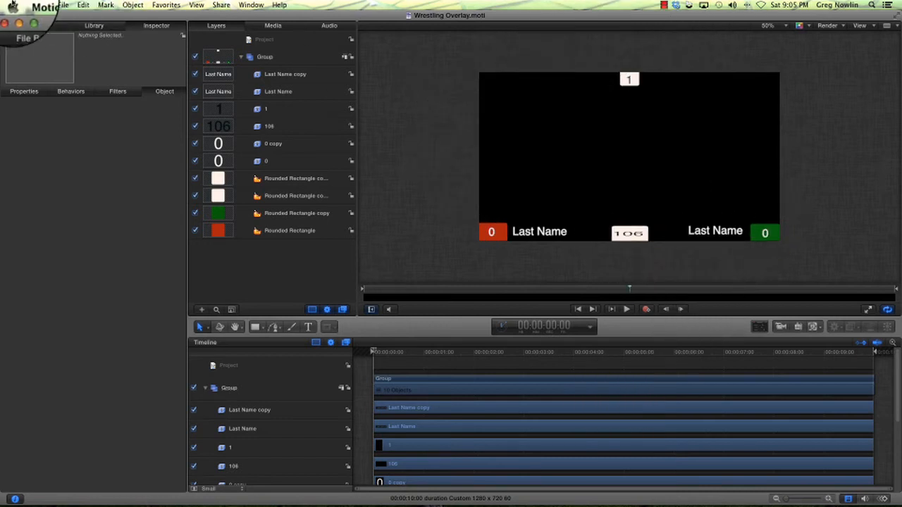
Quit Motion, append the 10 Nowlin 170 clip to the timeline and fit it in view
click(37, 4)
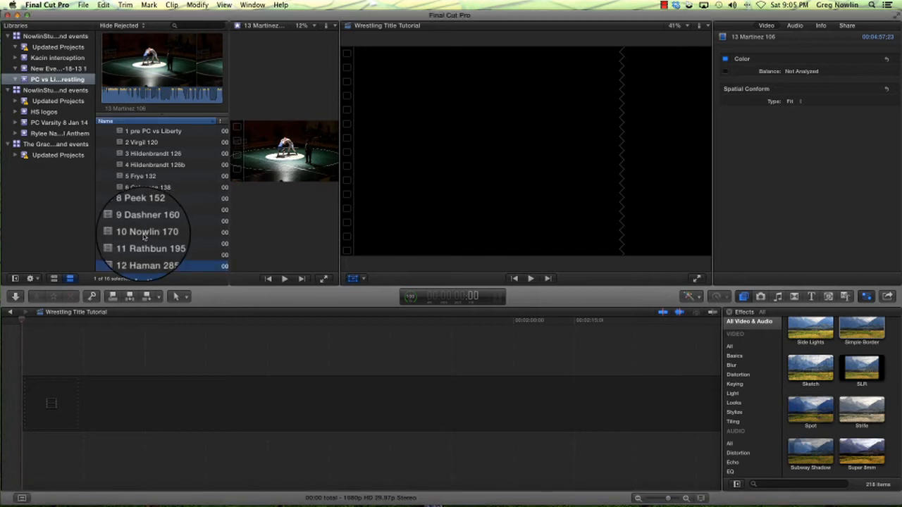
click(148, 232)
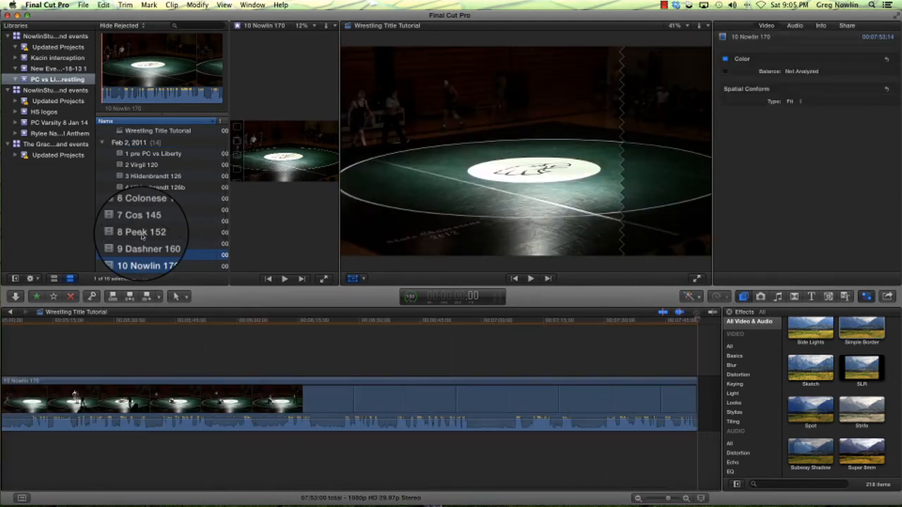
click(146, 254)
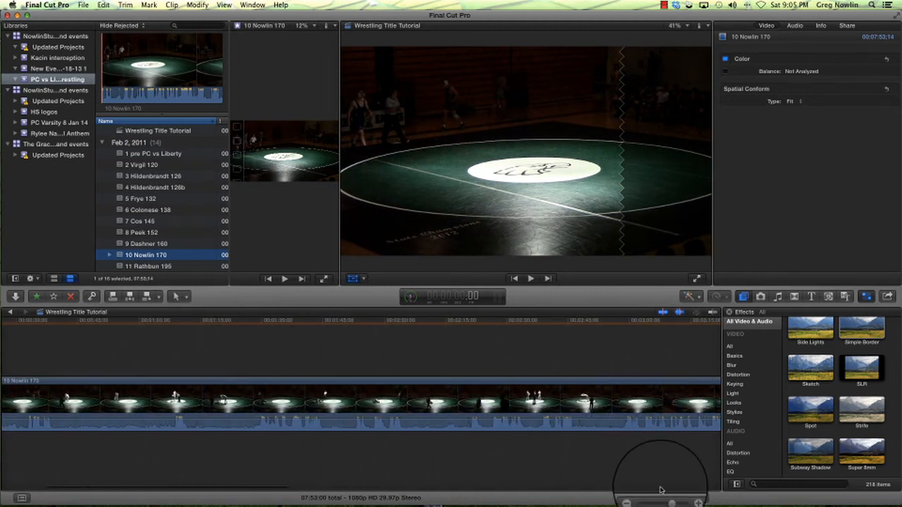
click(664, 499)
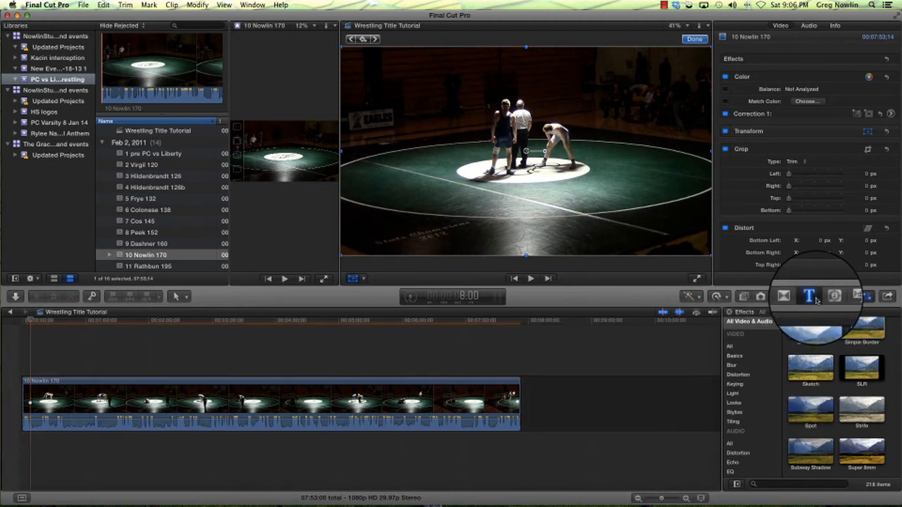
Show the Motion Templates titles and add Wrestling Overlay above the Nowlin 170 clip
click(810, 296)
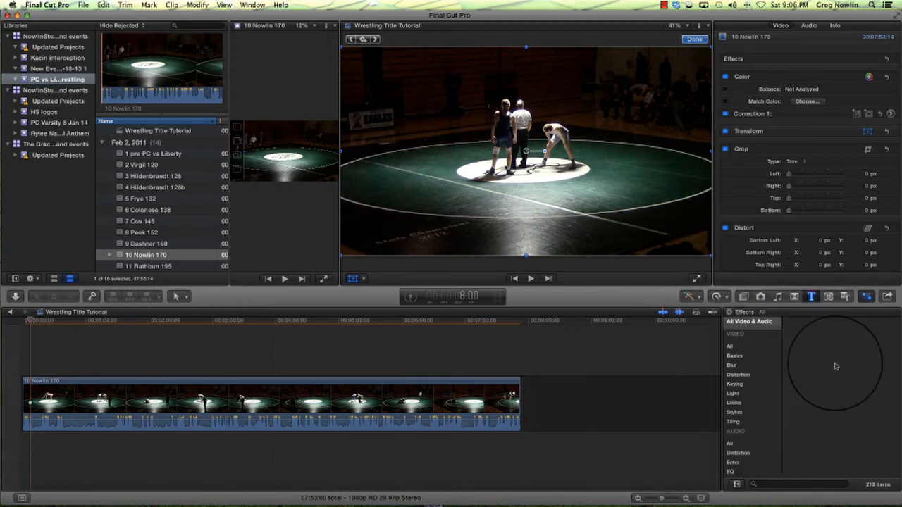
click(811, 296)
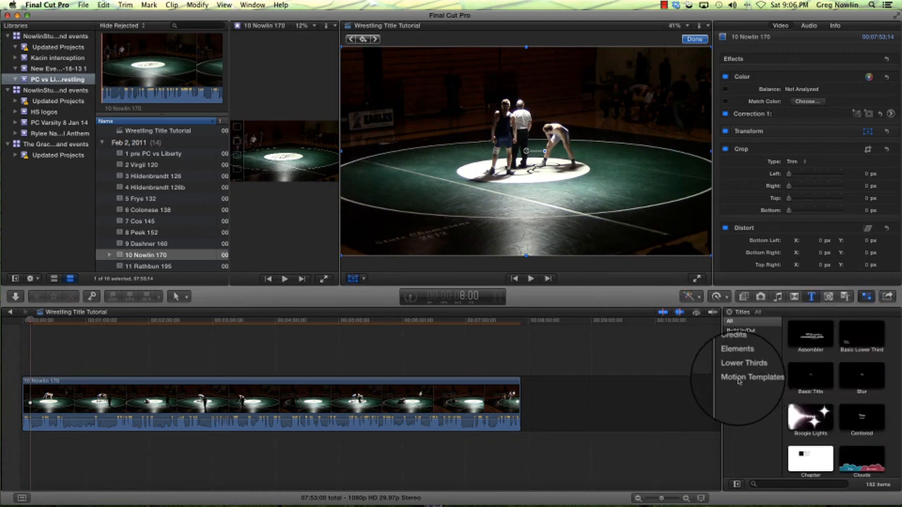
click(752, 377)
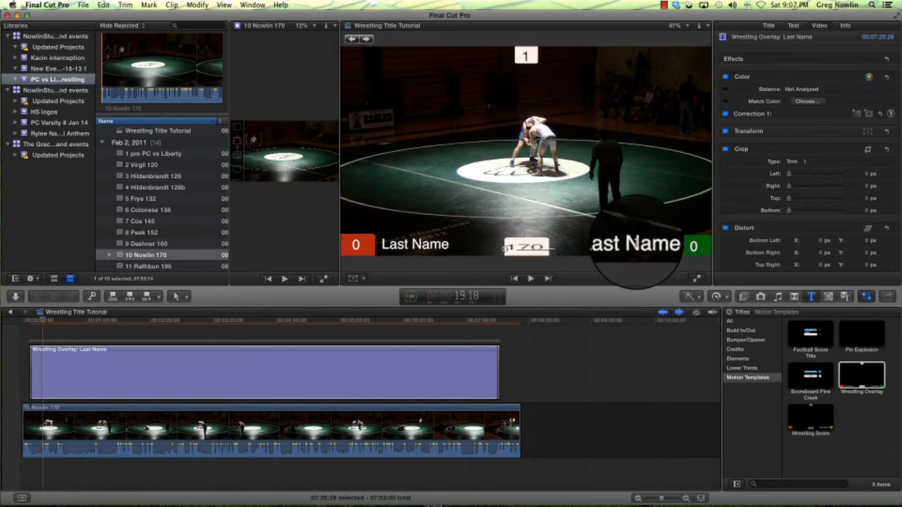
Name the scoreboard wrestlers Nowlin on the right and Jones on the left
double_click(633, 244)
text(Nowlin)
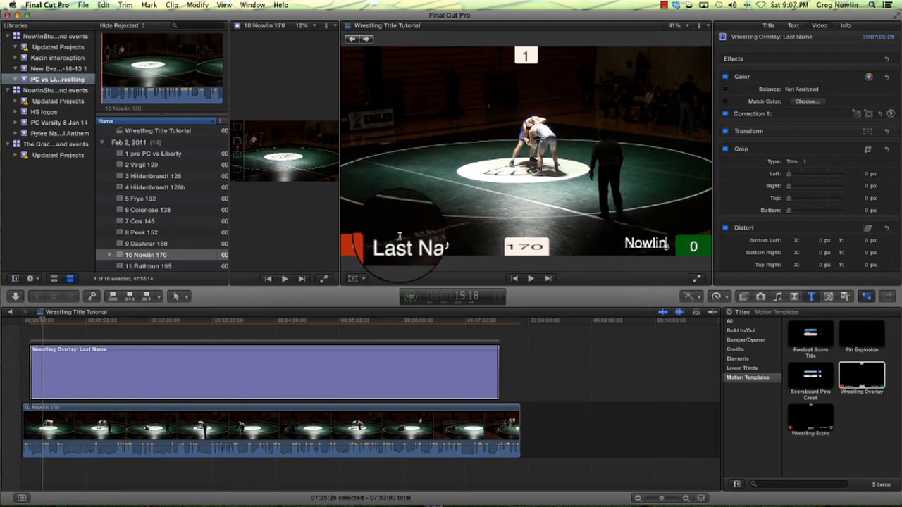
double_click(409, 247)
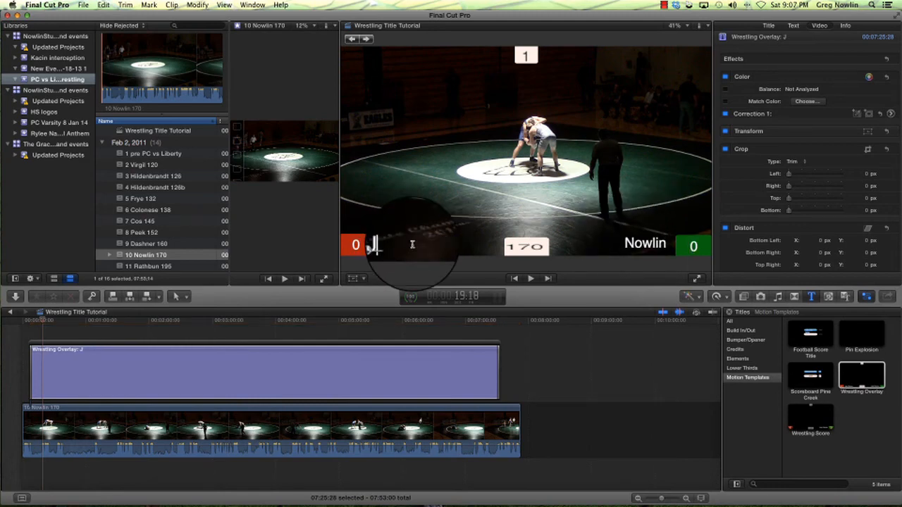
text(Jones)
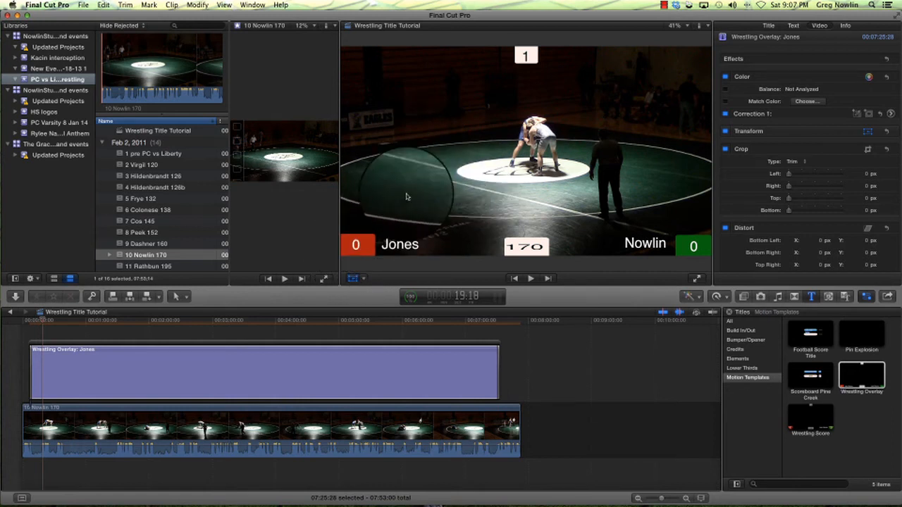
mouse_move(625, 70)
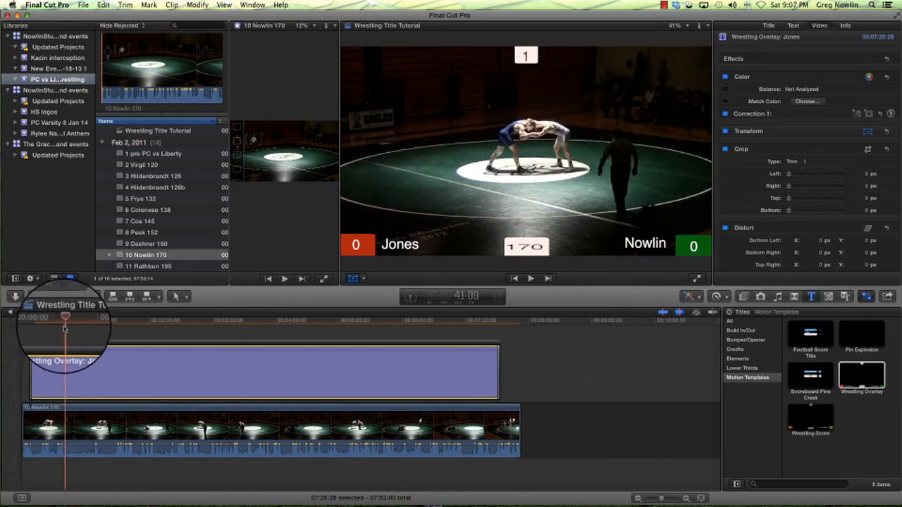
Scrub to the first takedown around 1:49 and blade the overlay title there
drag(64, 316, 76, 315)
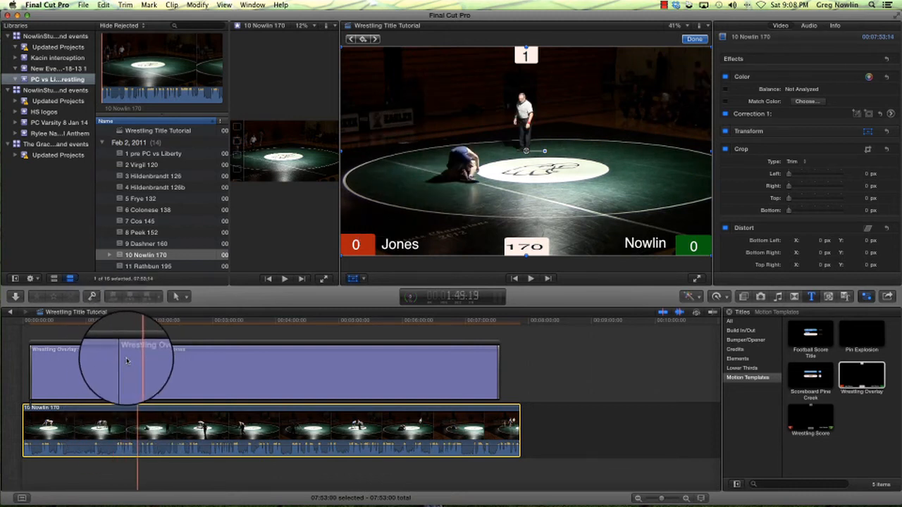
Set Nowlin's right-hand score to 2 on the second overlay piece, Jones staying 0
drag(138, 321, 99, 321)
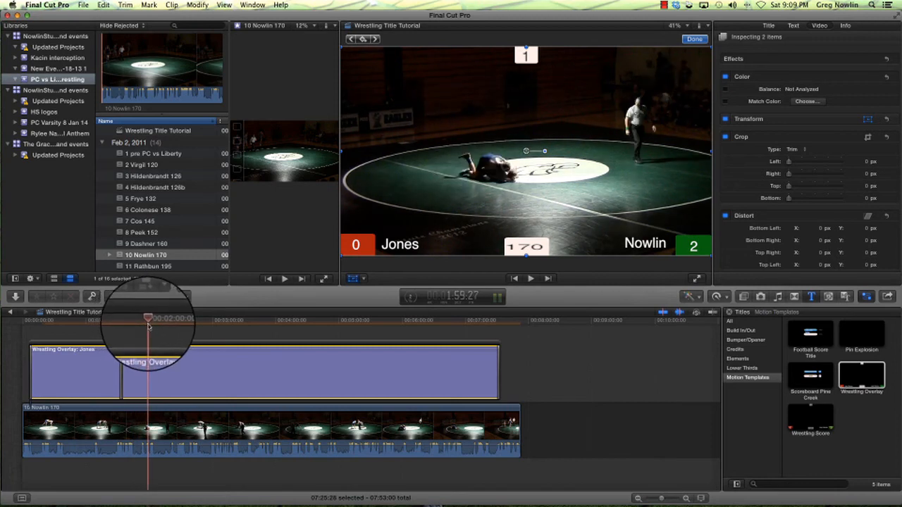
Blade the overlay at the start of period two and set its period number to 2
drag(148, 317, 176, 317)
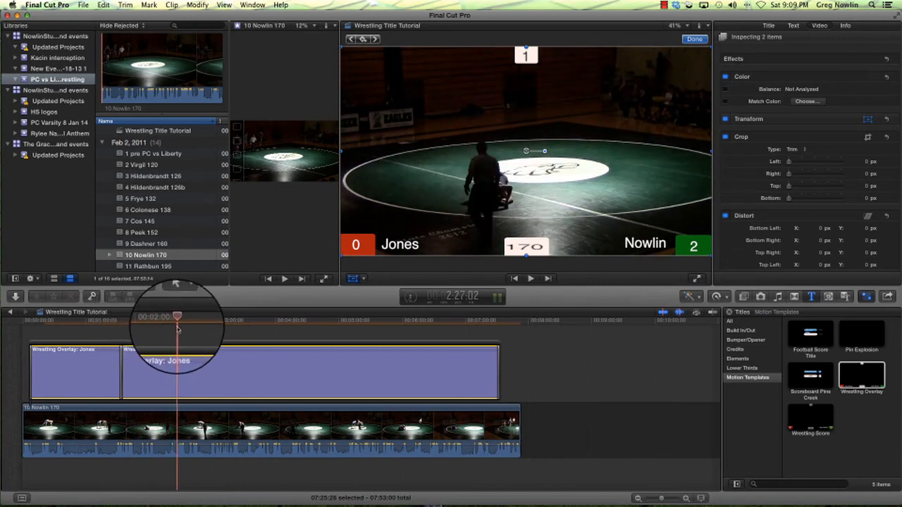
drag(178, 316, 187, 316)
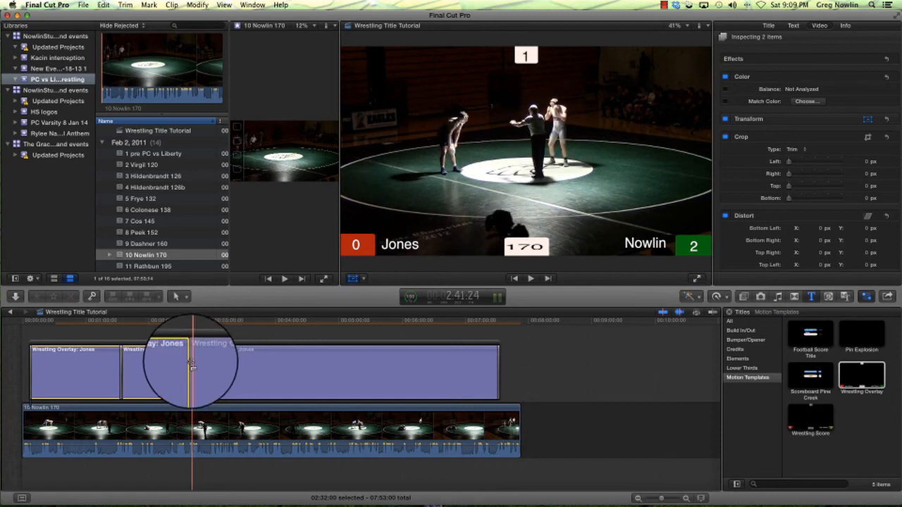
click(250, 370)
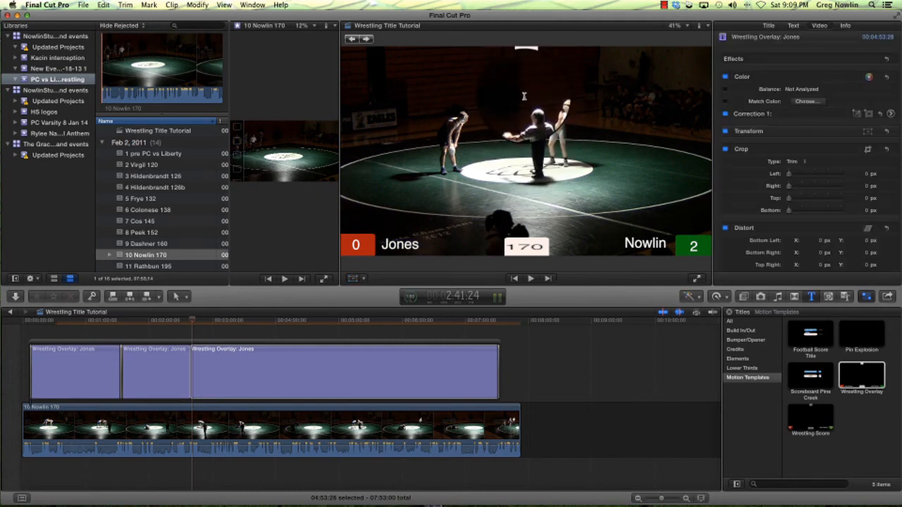
mouse_move(461, 184)
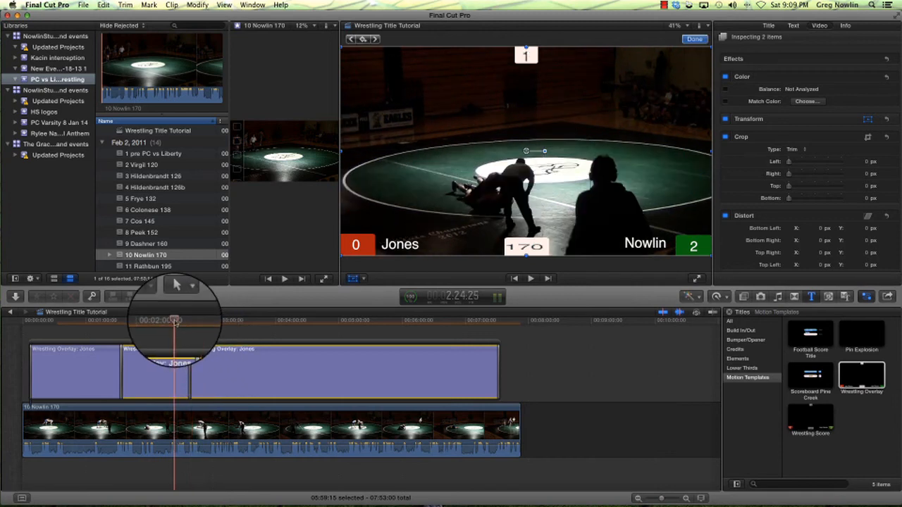
click(530, 278)
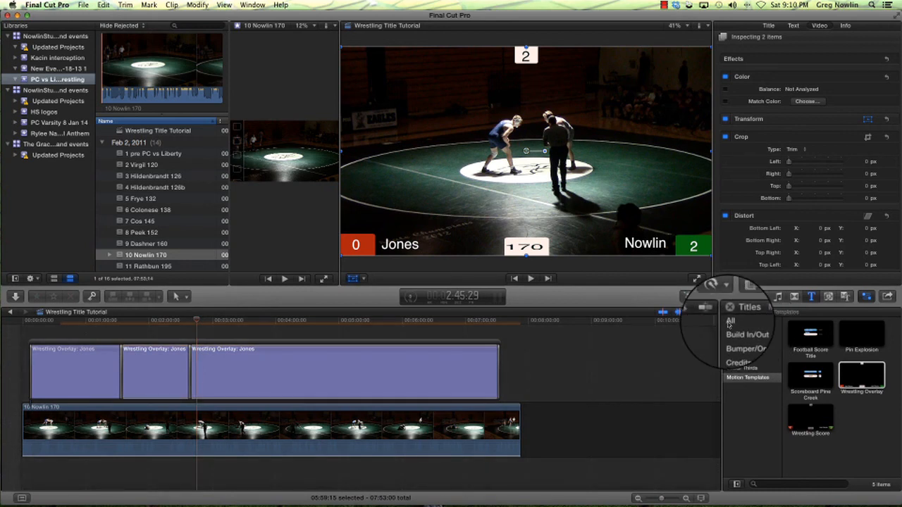
Add a Score title at the end of the match and set the team scores to 6 and 0
click(730, 321)
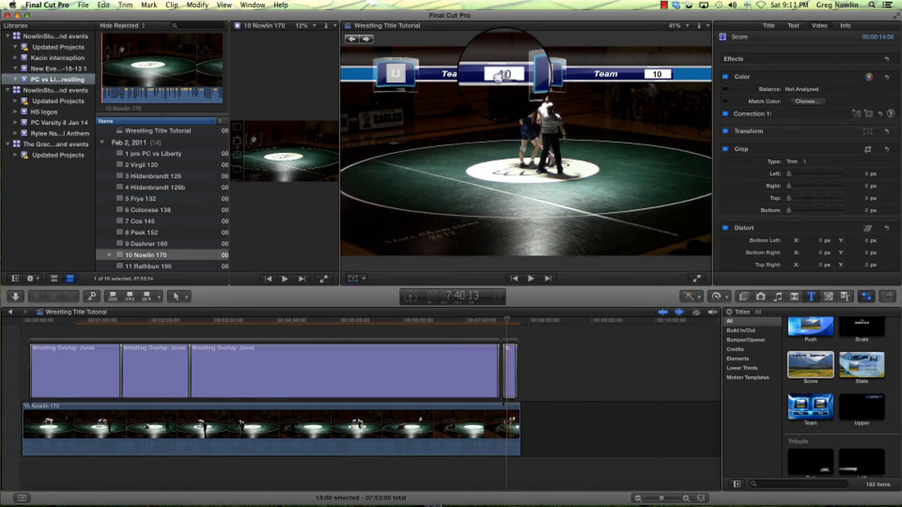
click(620, 74)
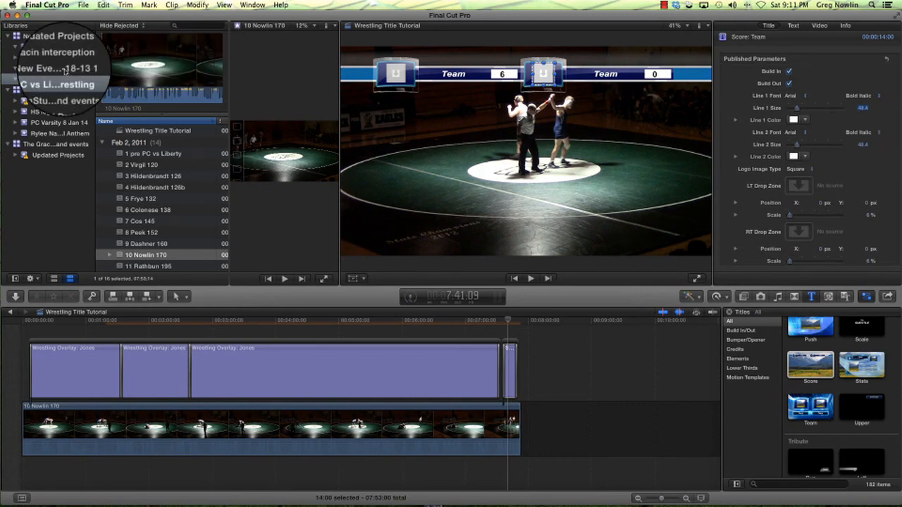
Fill the right team logo slot with the Lancers Liberty knight mascot image
scroll(down, 3)
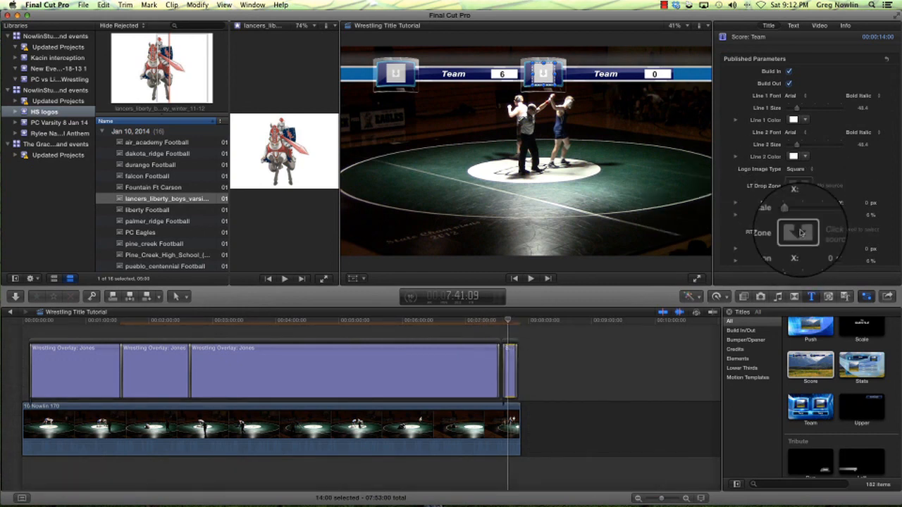
click(799, 232)
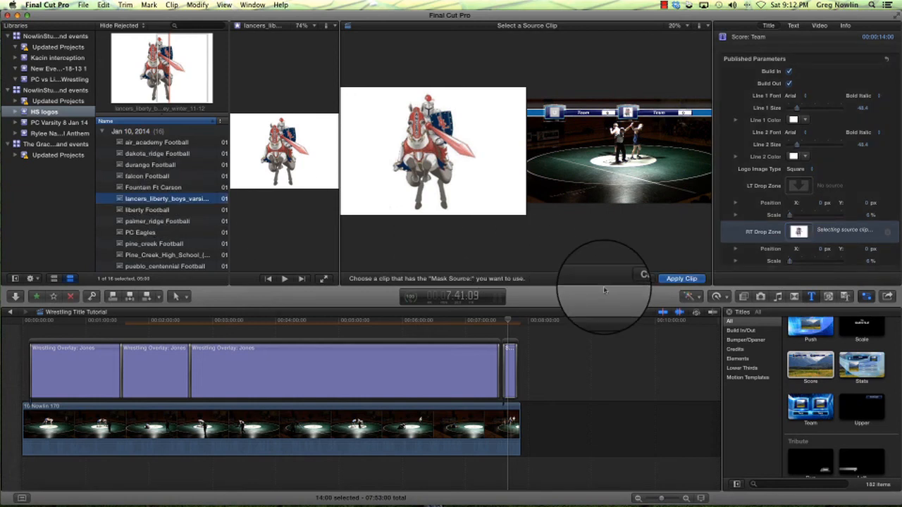
click(681, 279)
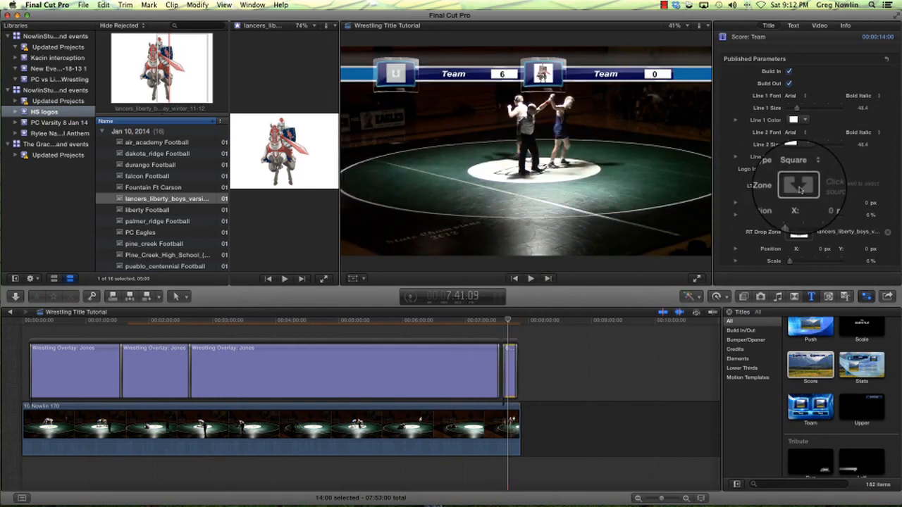
Fill the left team logo slot with the PC Eagles logo
click(798, 184)
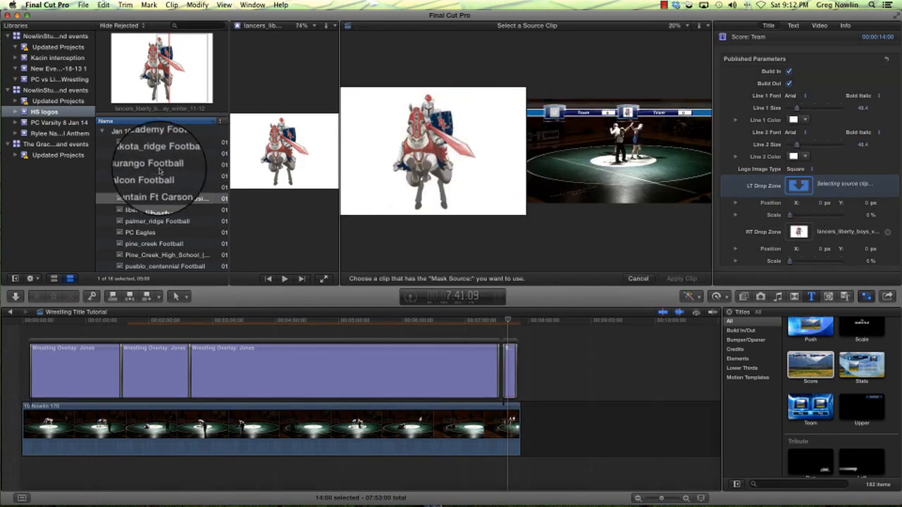
click(144, 232)
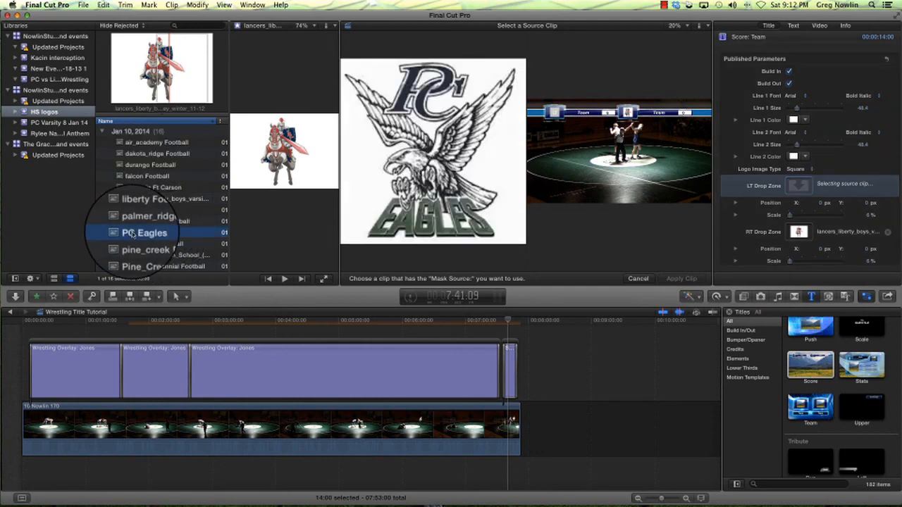
click(144, 232)
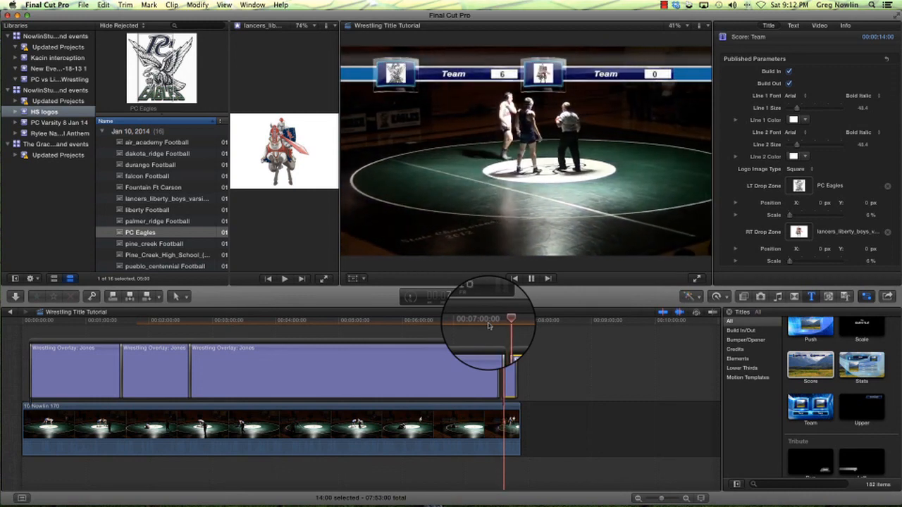
click(284, 278)
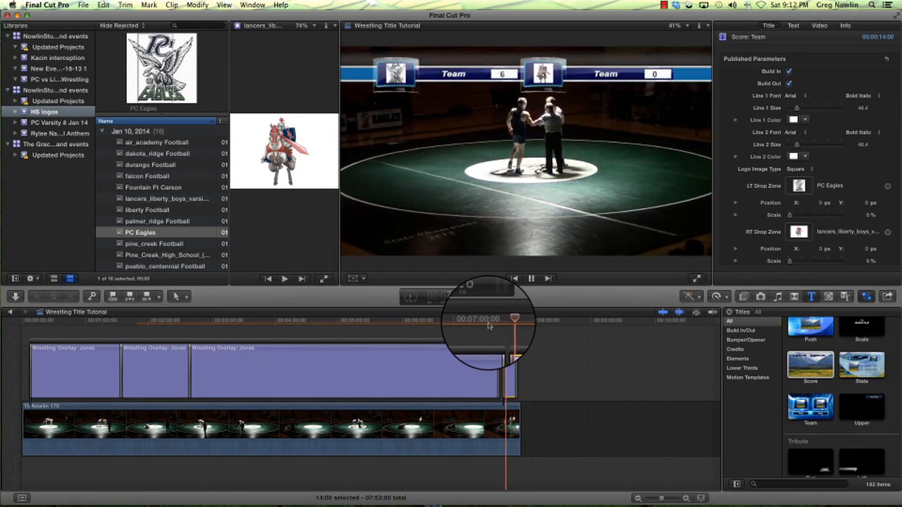